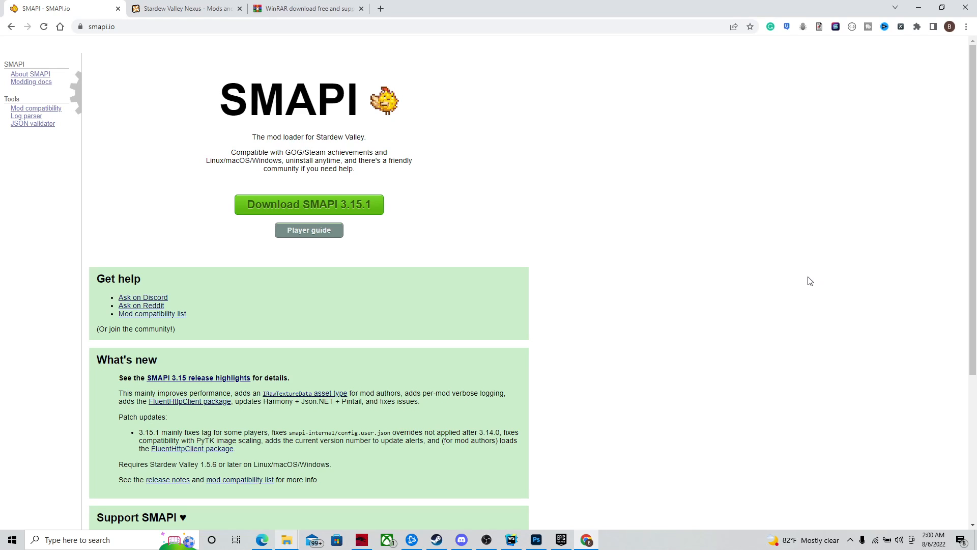
mouse_move(365, 216)
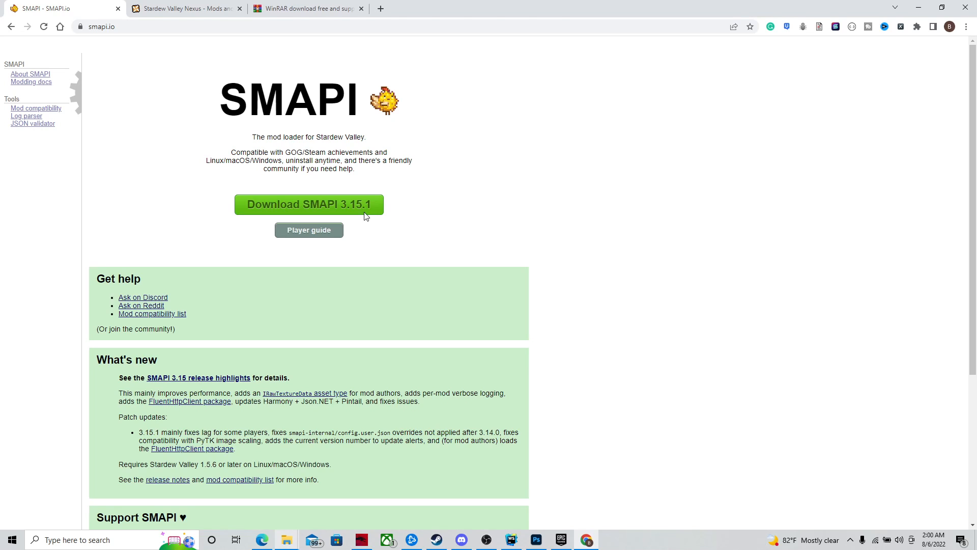
mouse_move(91, 48)
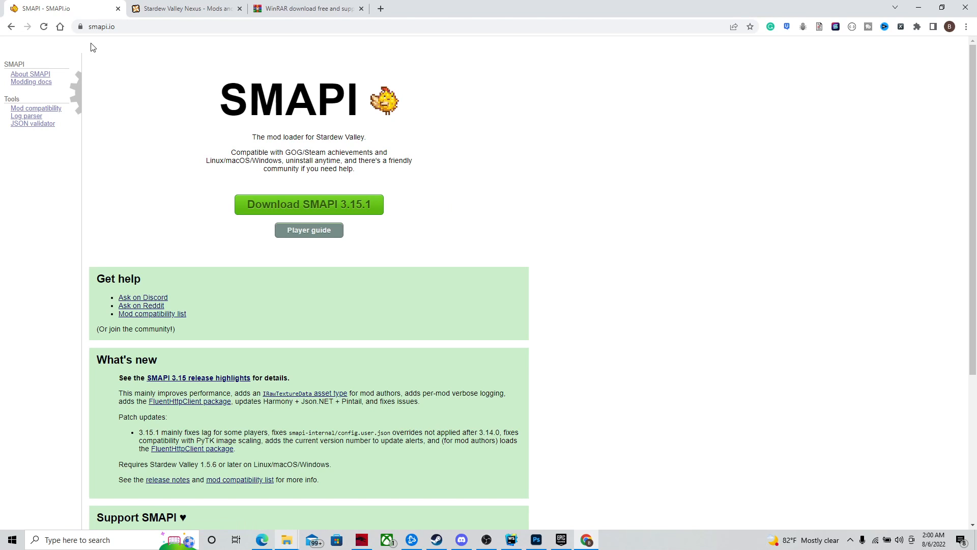
mouse_move(712, 189)
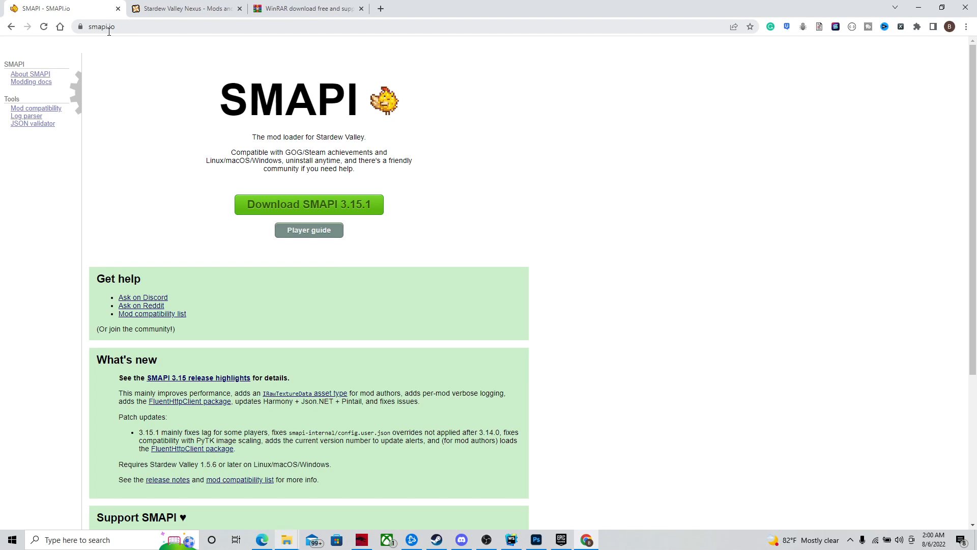
mouse_move(125, 47)
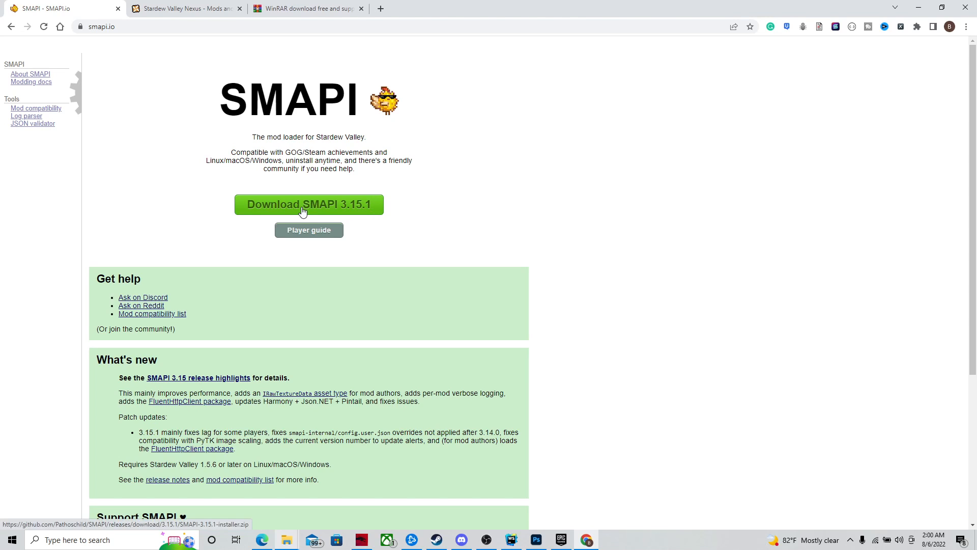
Reveal the SMAPI 3.15.1 download choices, Nexus or direct, on smapi.io.
left_click(308, 204)
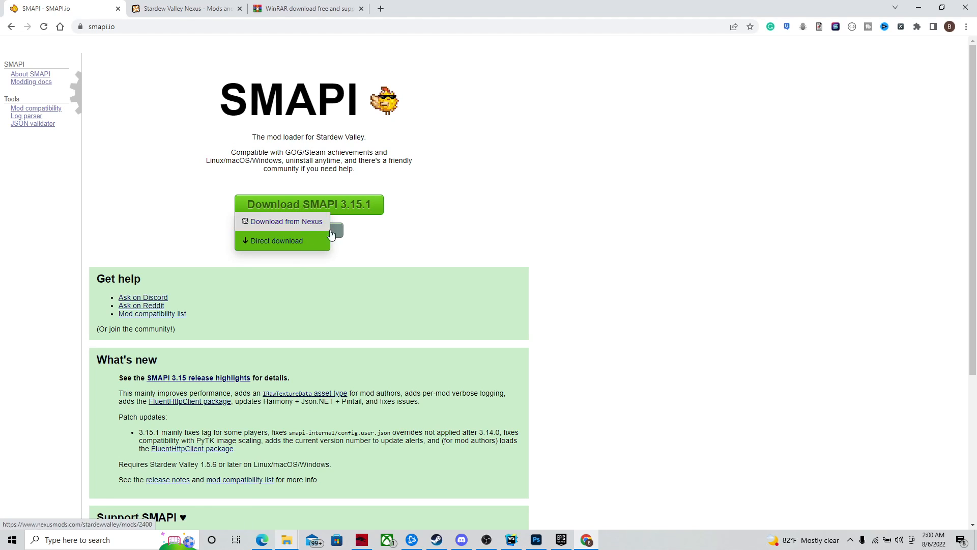
mouse_move(358, 215)
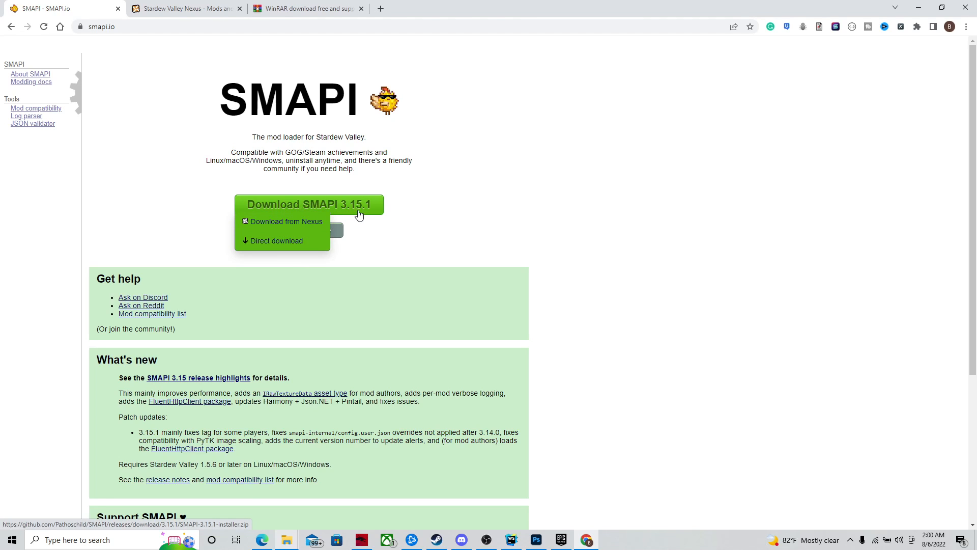
mouse_move(276, 240)
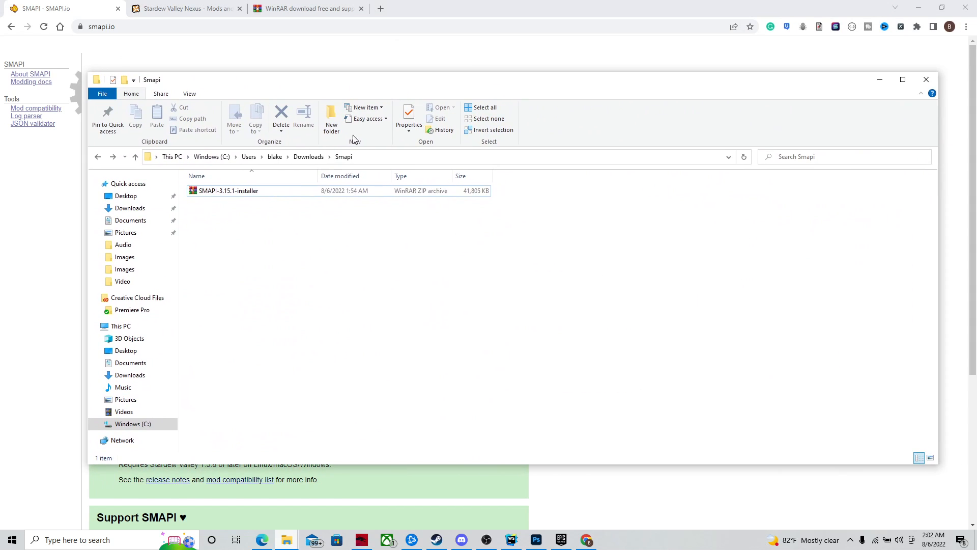
mouse_move(289, 235)
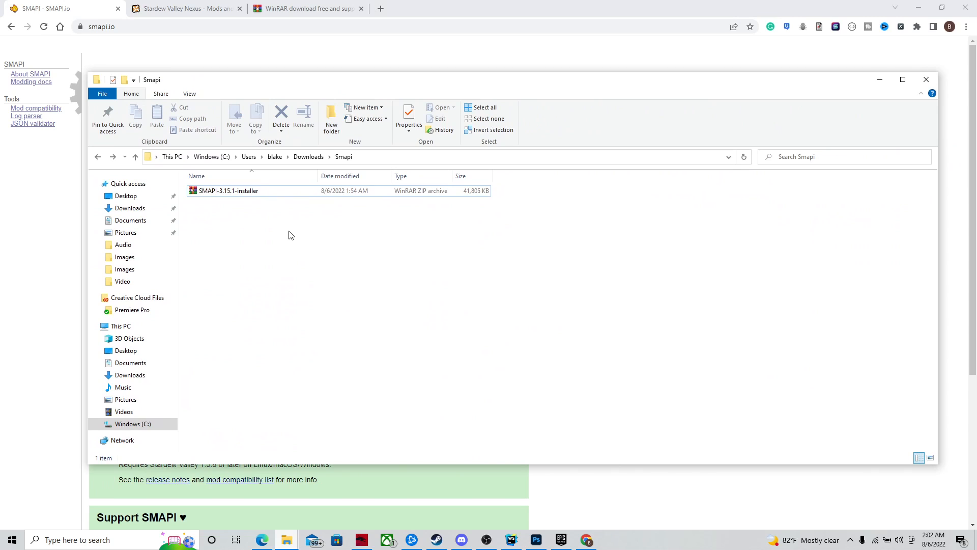
right_click(288, 235)
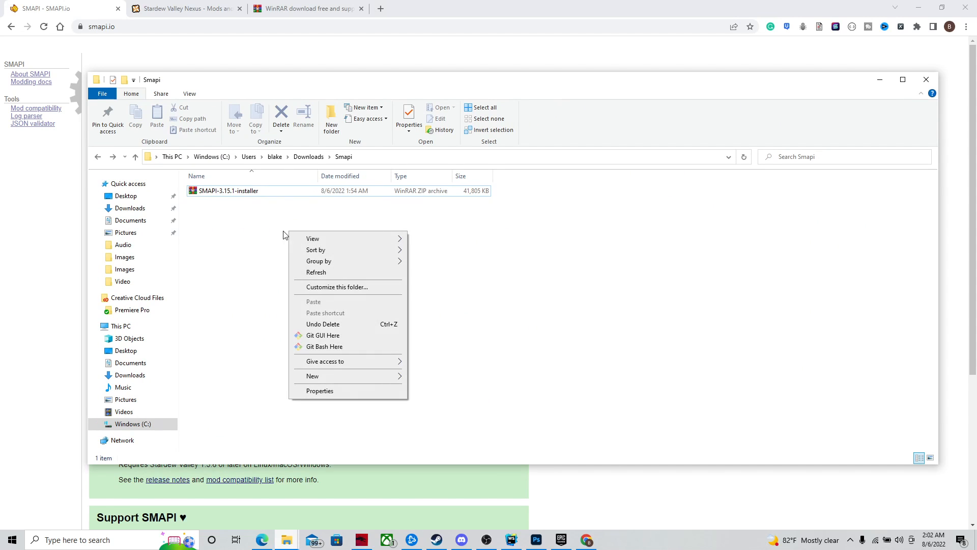
left_click(279, 218)
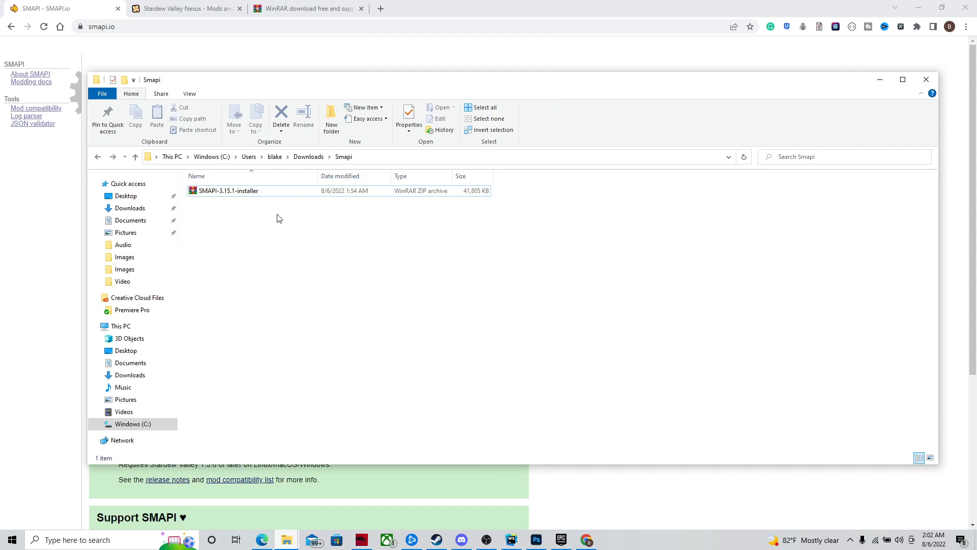
mouse_move(301, 226)
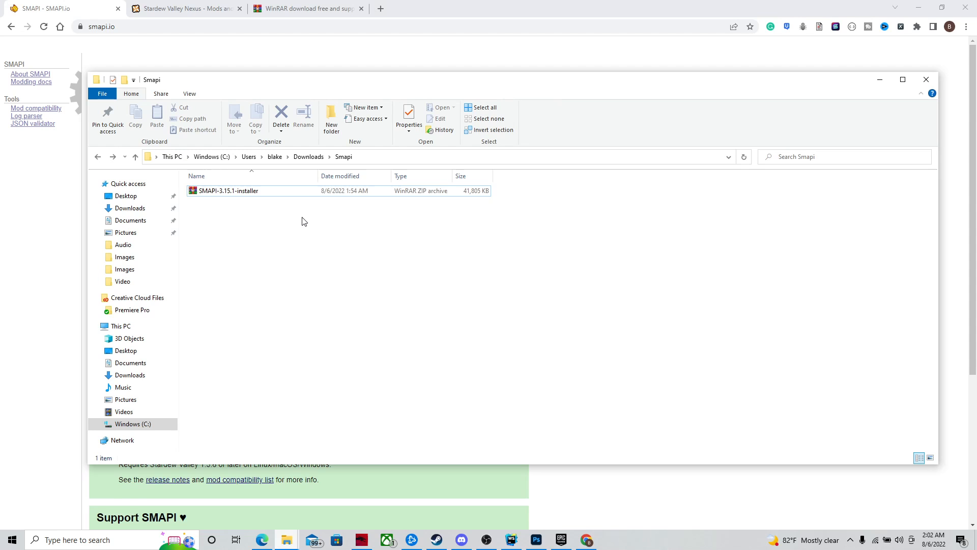
right_click(227, 190)
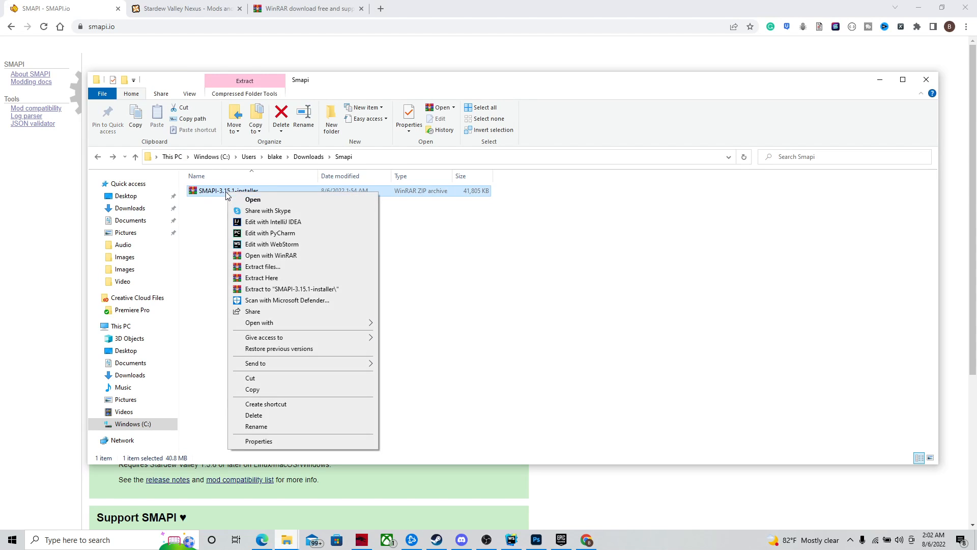
mouse_move(253, 311)
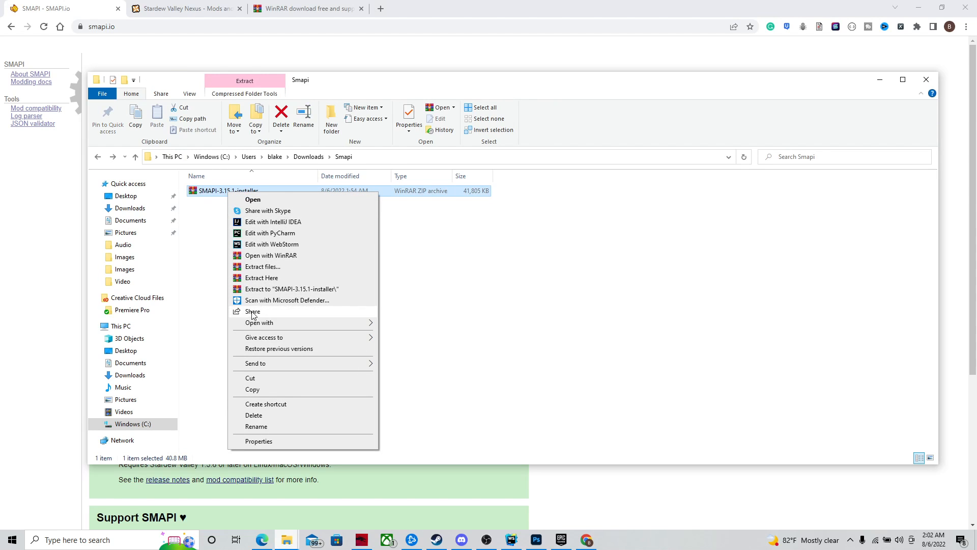
mouse_move(398, 232)
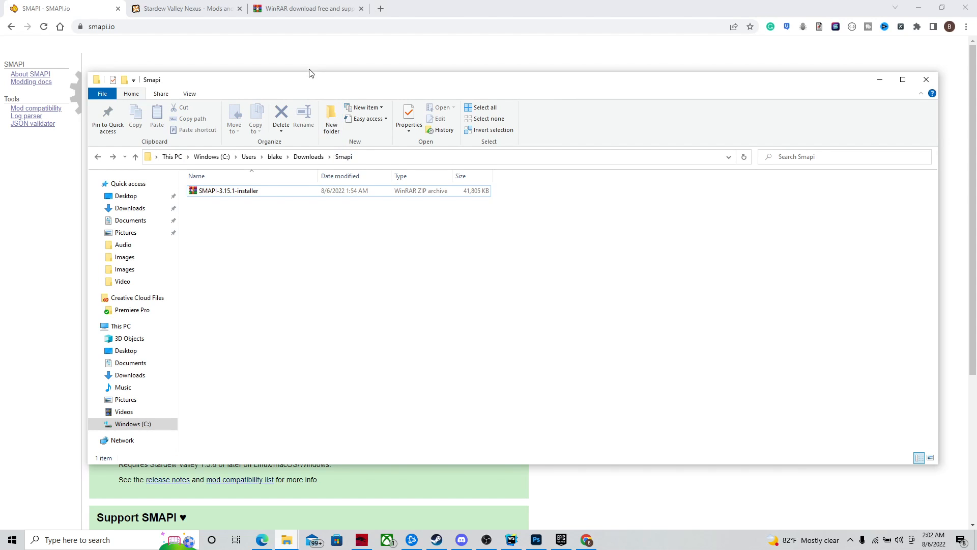
Switch Chrome to the WinRAR website with its download offer.
left_click(305, 8)
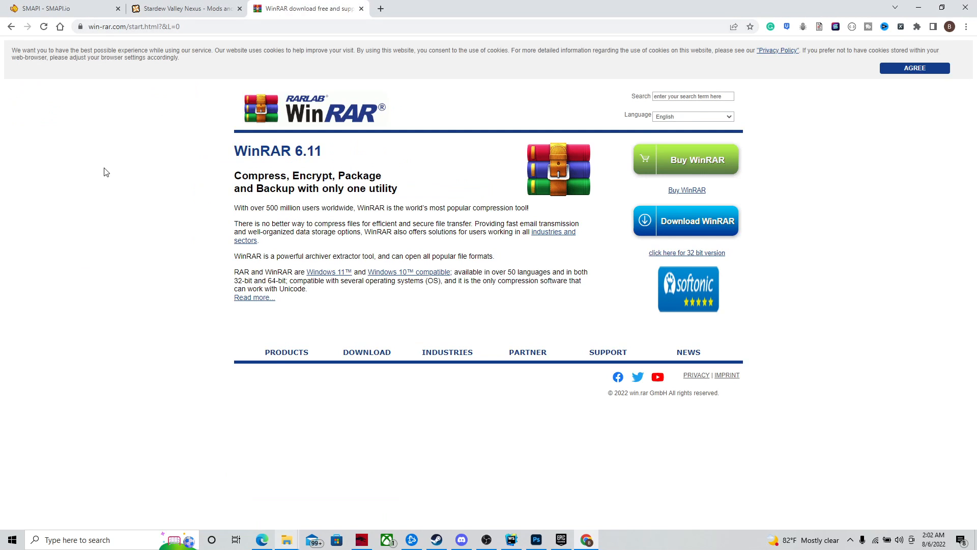
mouse_move(728, 214)
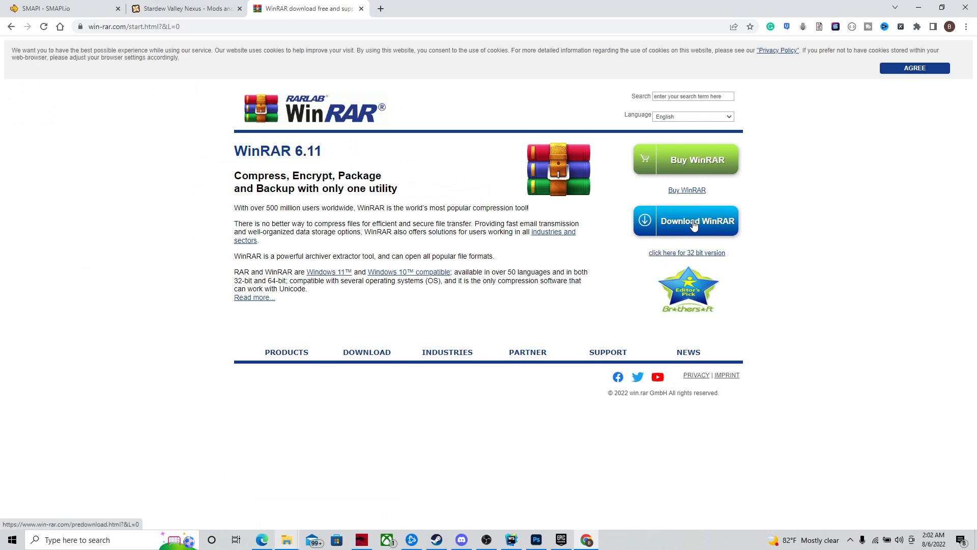
mouse_move(589, 239)
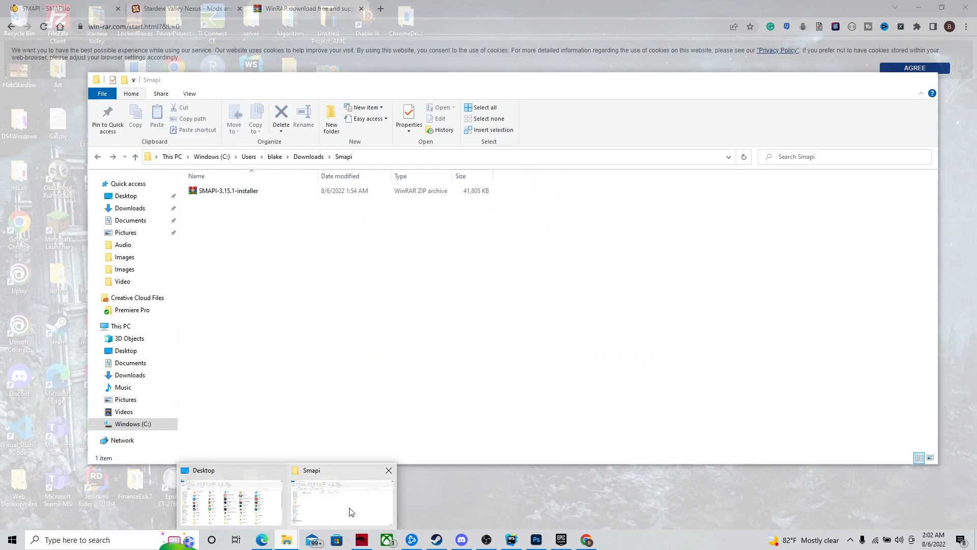
Extract the SMAPI-3.15.1-installer archive into the Smapi folder with Extract Here.
left_click(341, 498)
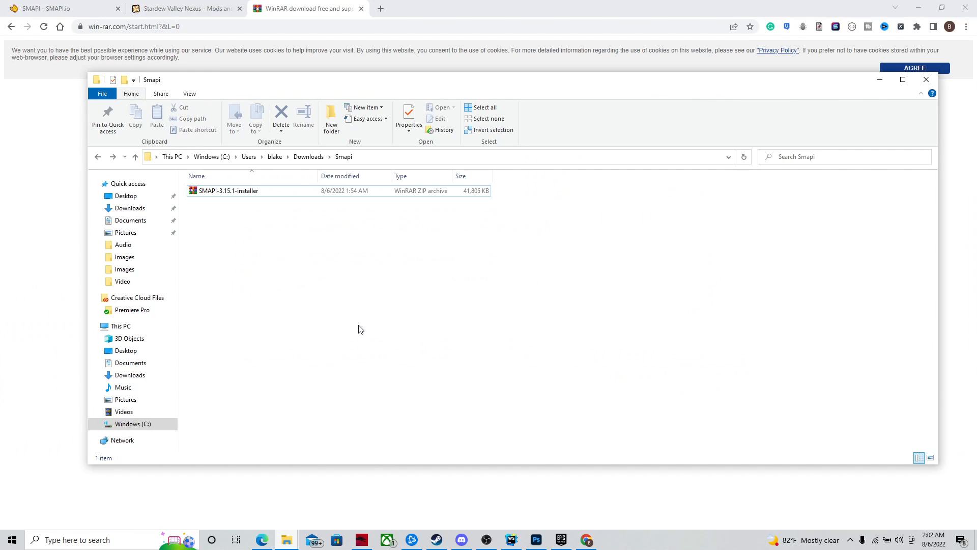
mouse_move(348, 276)
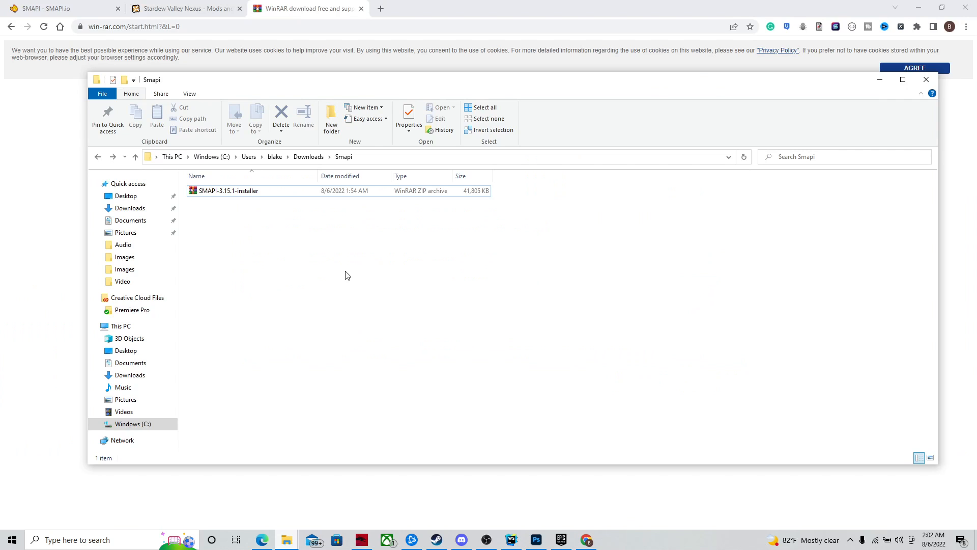
left_click(227, 190)
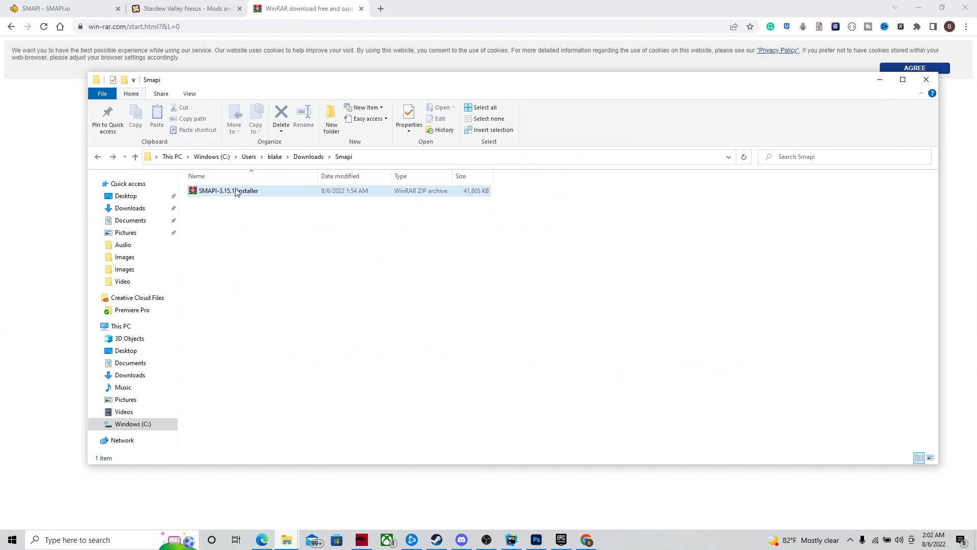
right_click(224, 190)
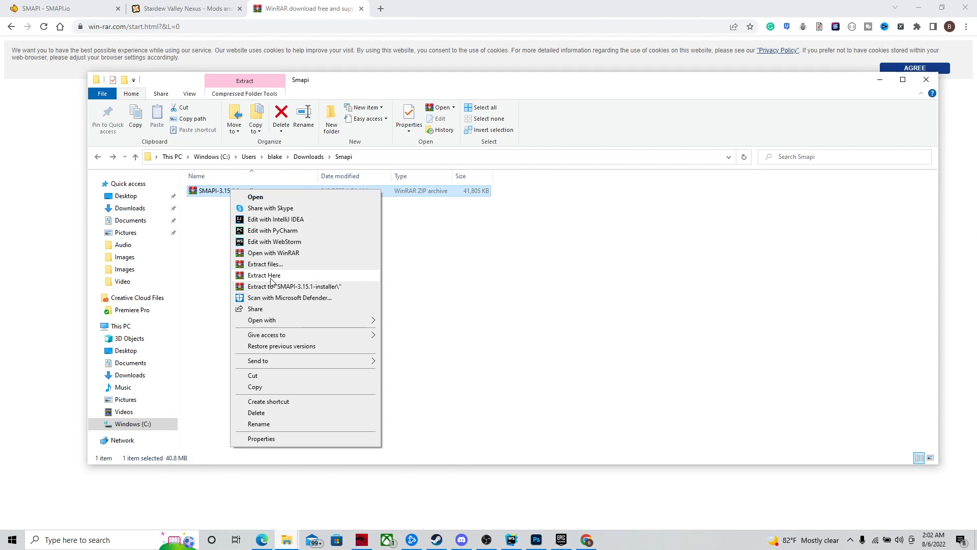
left_click(264, 275)
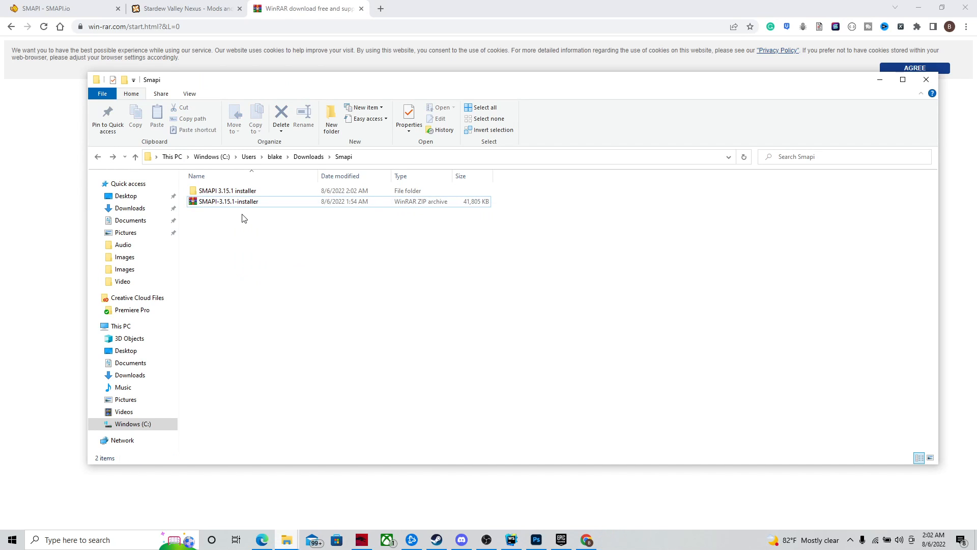
Run the 'install on Windows' batch file from the extracted SMAPI 3.15.1 installer folder.
double_click(227, 191)
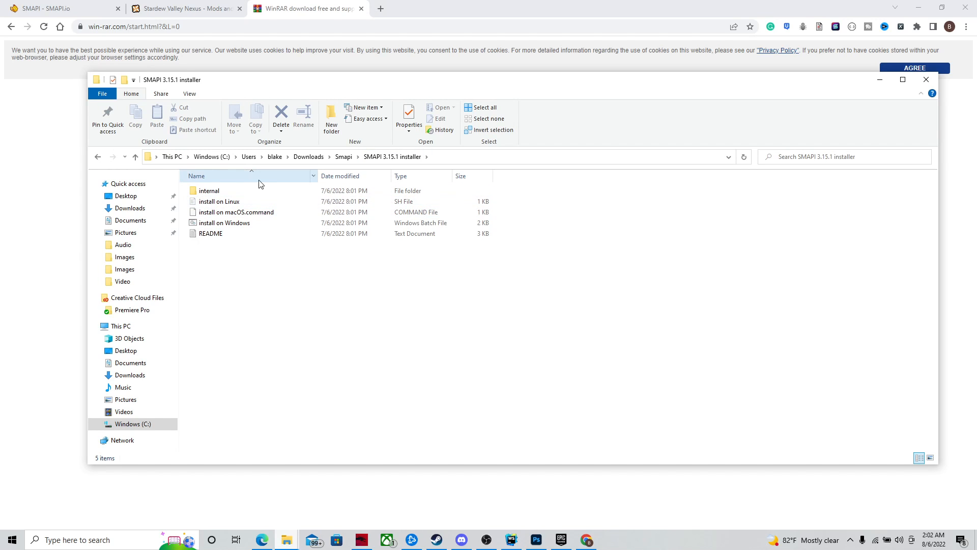
left_click(219, 201)
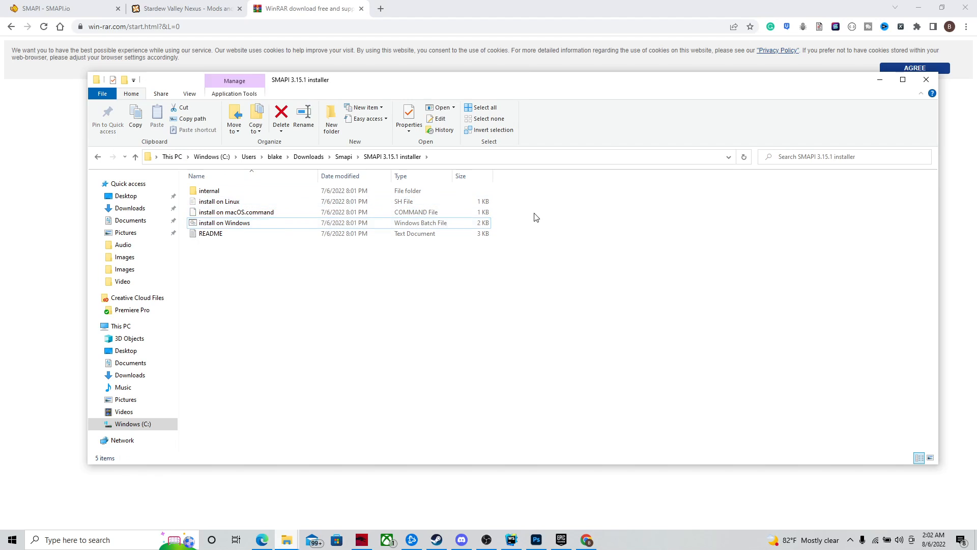
left_click(224, 223)
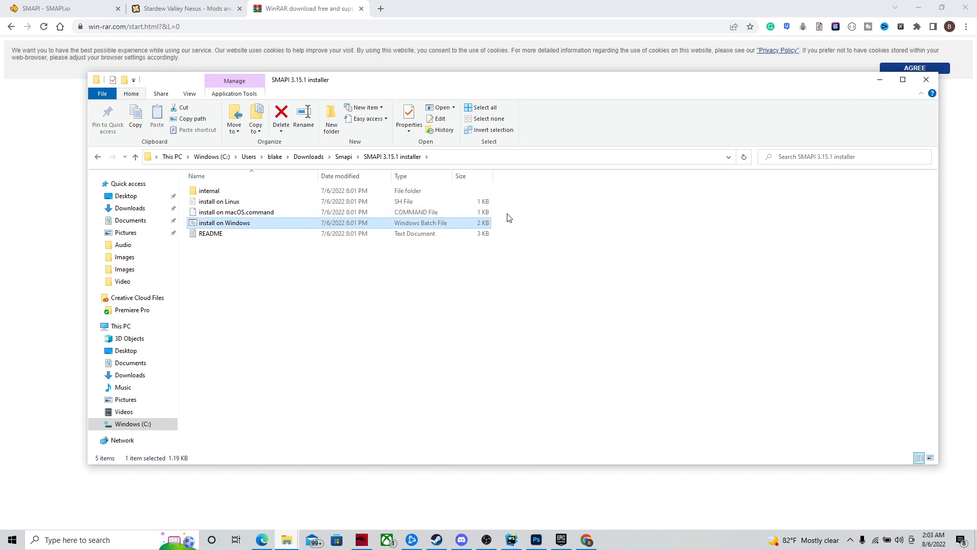
left_click(508, 214)
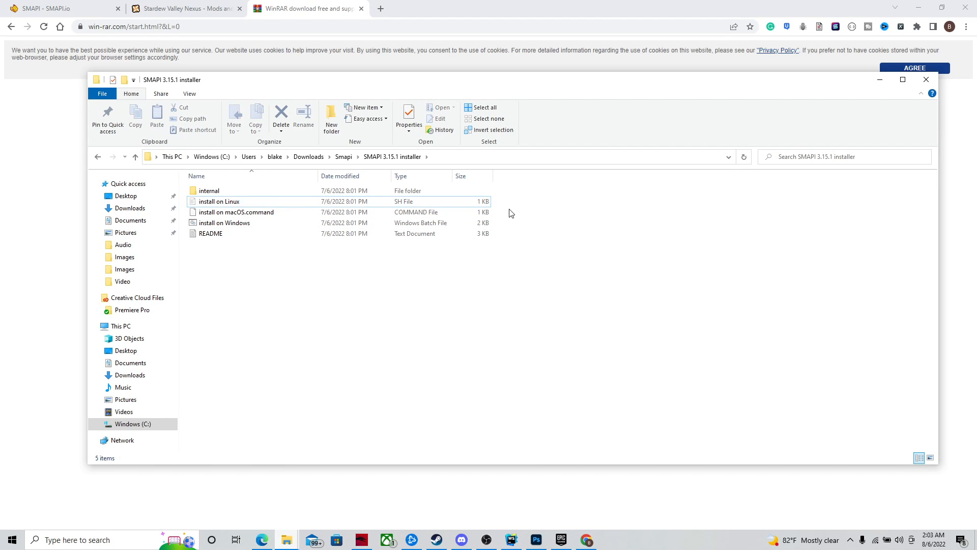
left_click(237, 212)
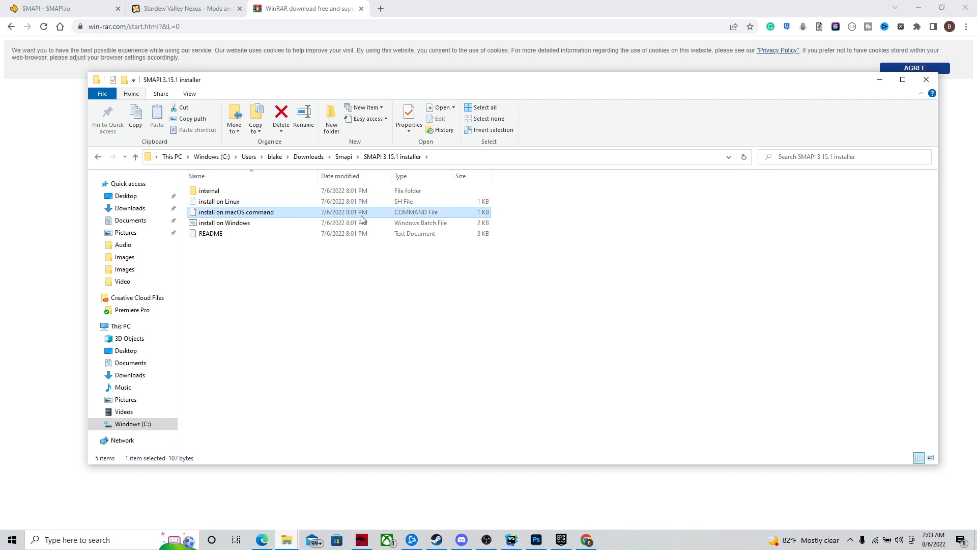
mouse_move(235, 212)
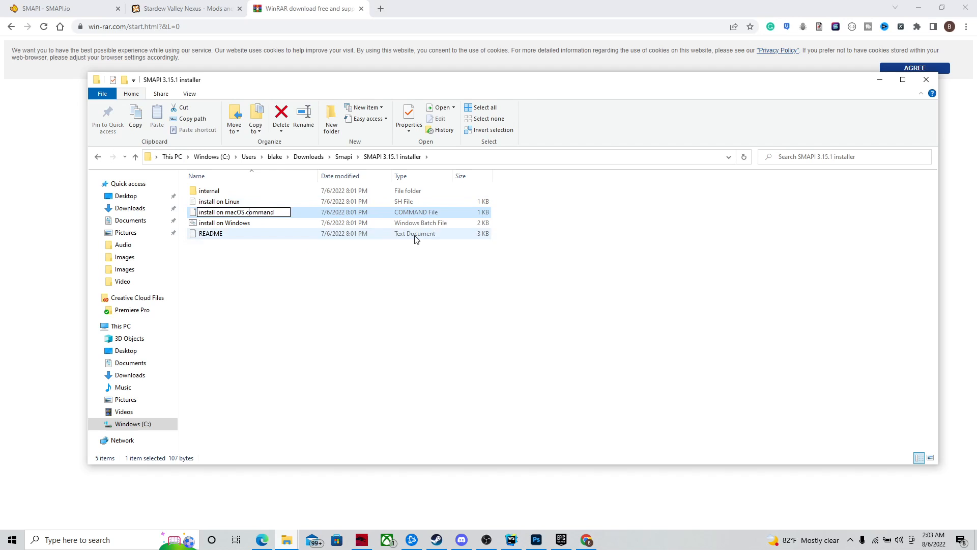
left_click(224, 223)
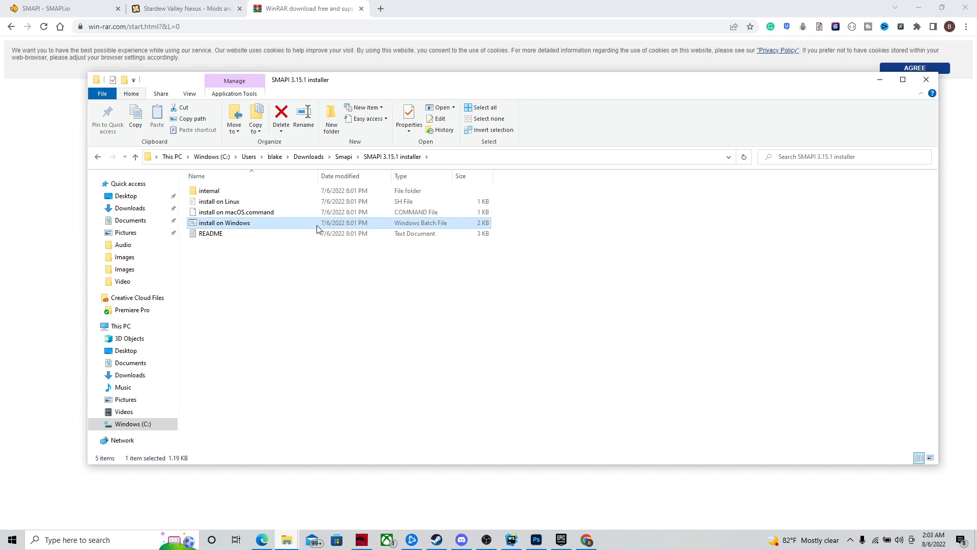
double_click(224, 223)
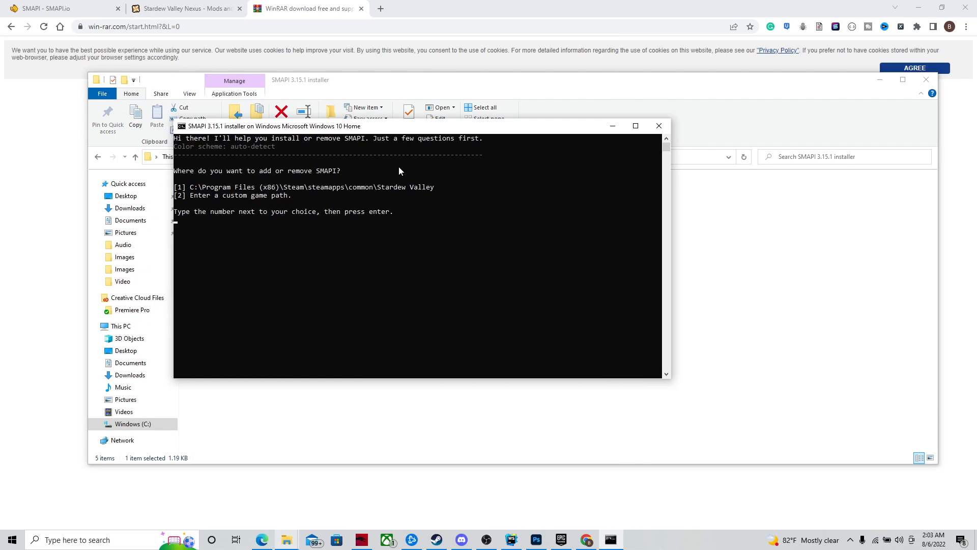
mouse_move(229, 191)
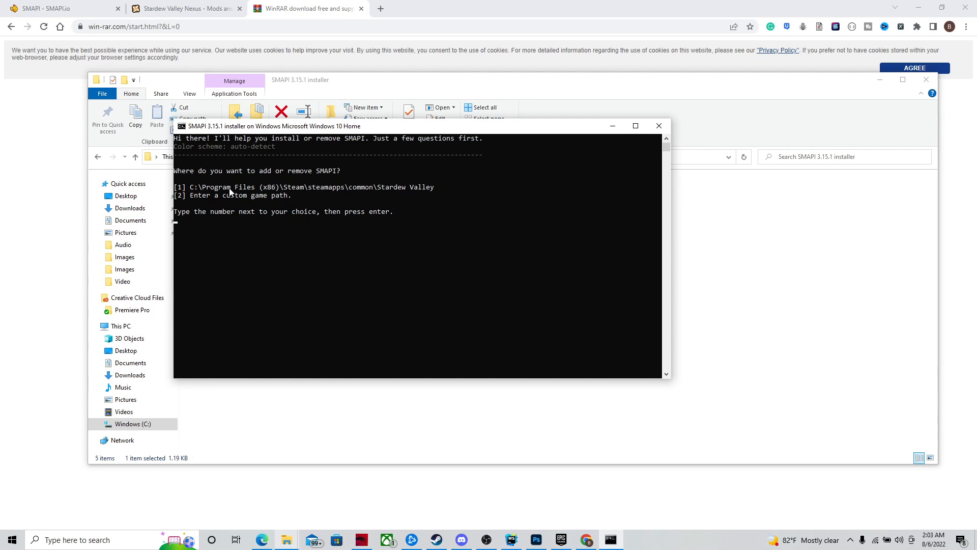
mouse_move(288, 185)
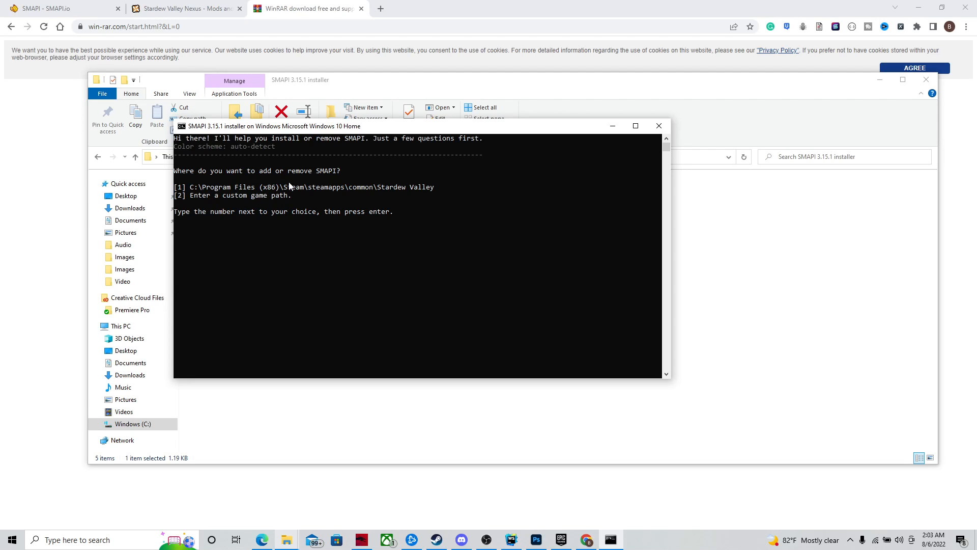
mouse_move(254, 197)
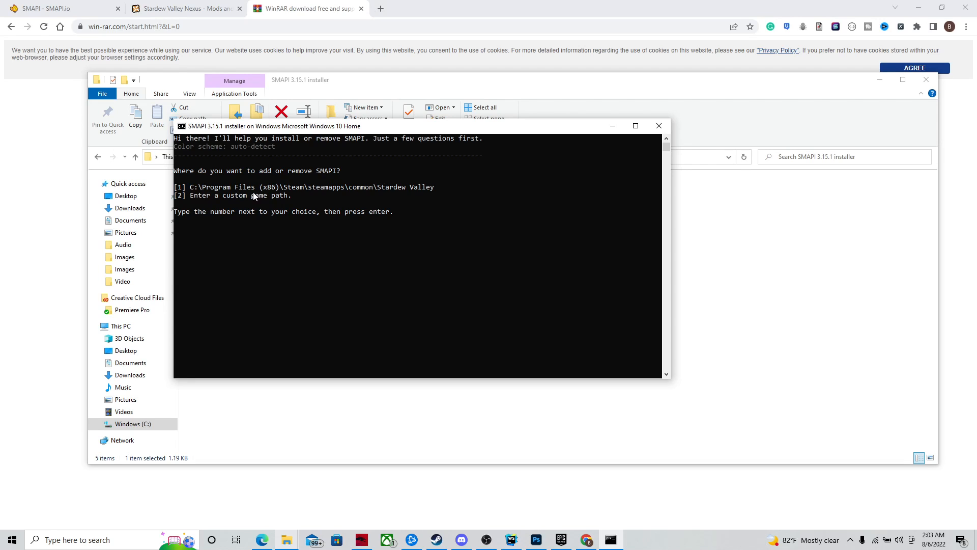
mouse_move(260, 203)
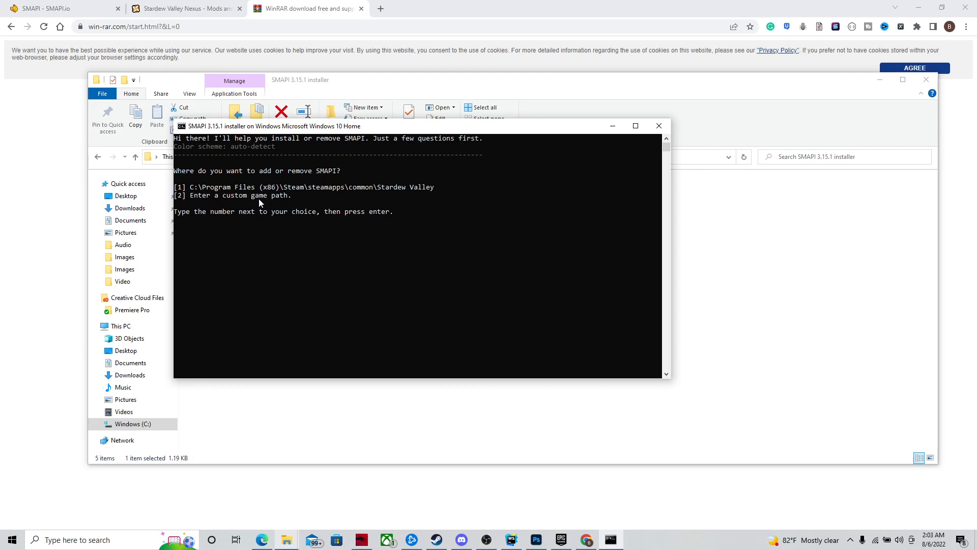
Answer the installer's location prompt with option 1, the Steam Stardew Valley path.
type("1")
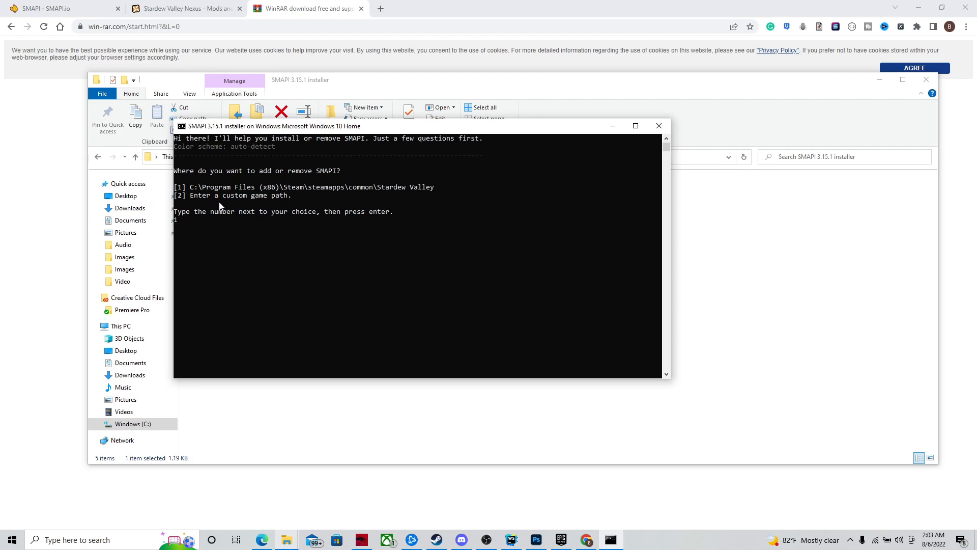
mouse_move(303, 201)
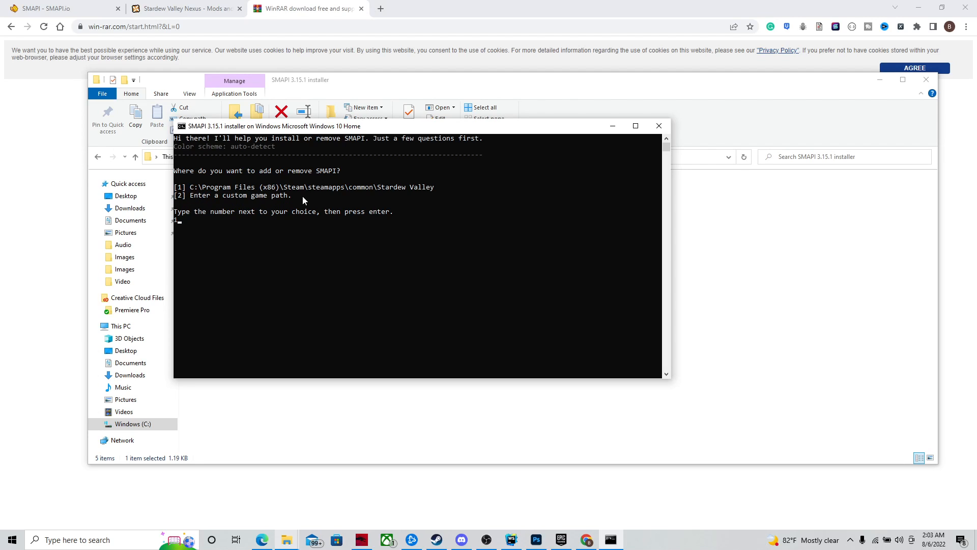
mouse_move(301, 232)
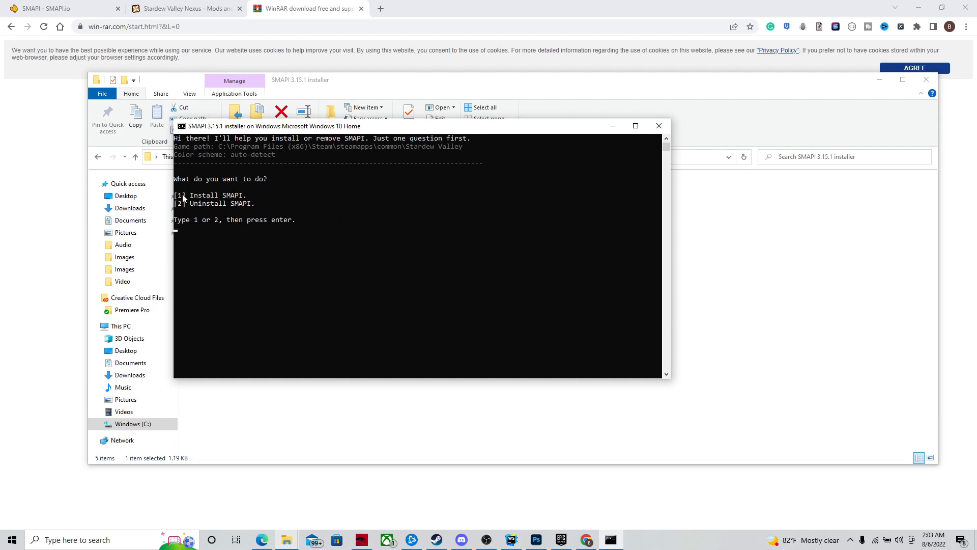
mouse_move(369, 270)
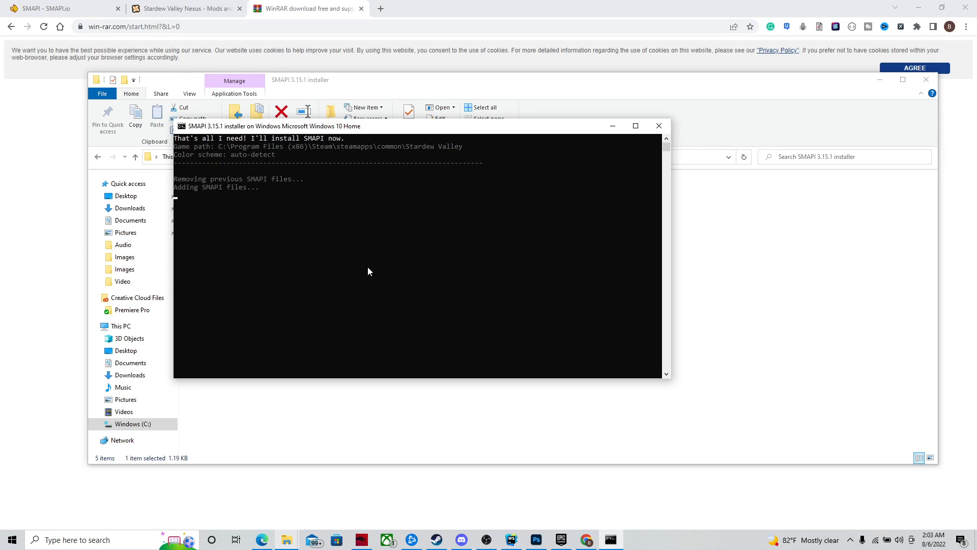
mouse_move(364, 217)
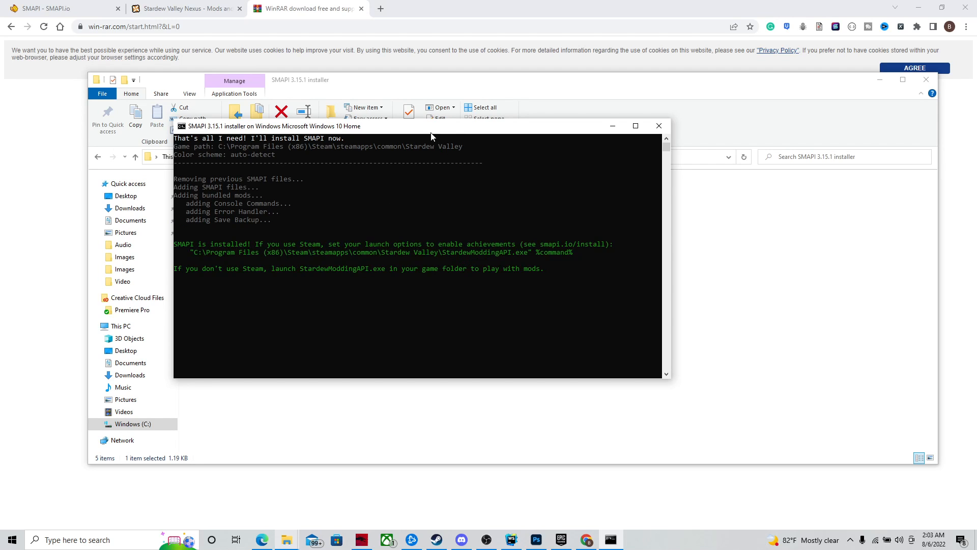
mouse_move(399, 248)
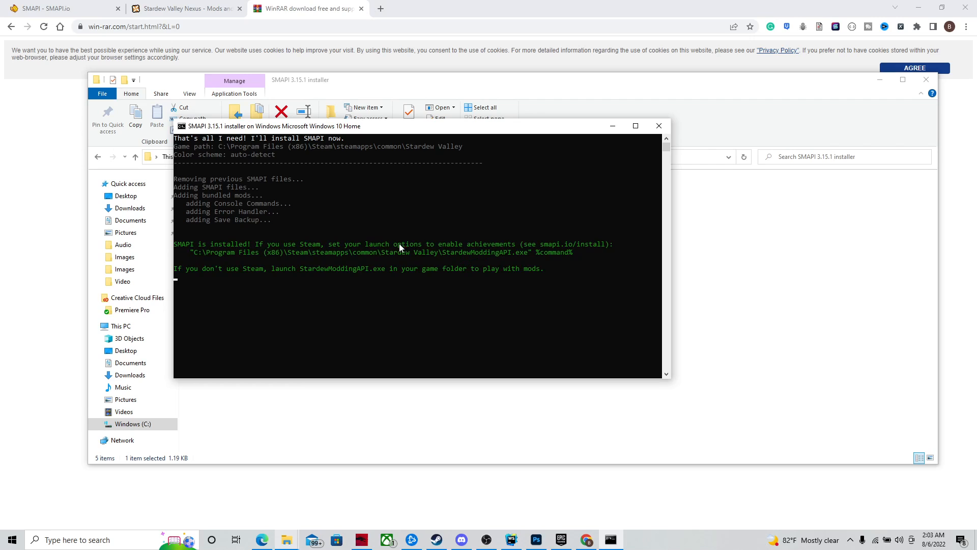
mouse_move(191, 255)
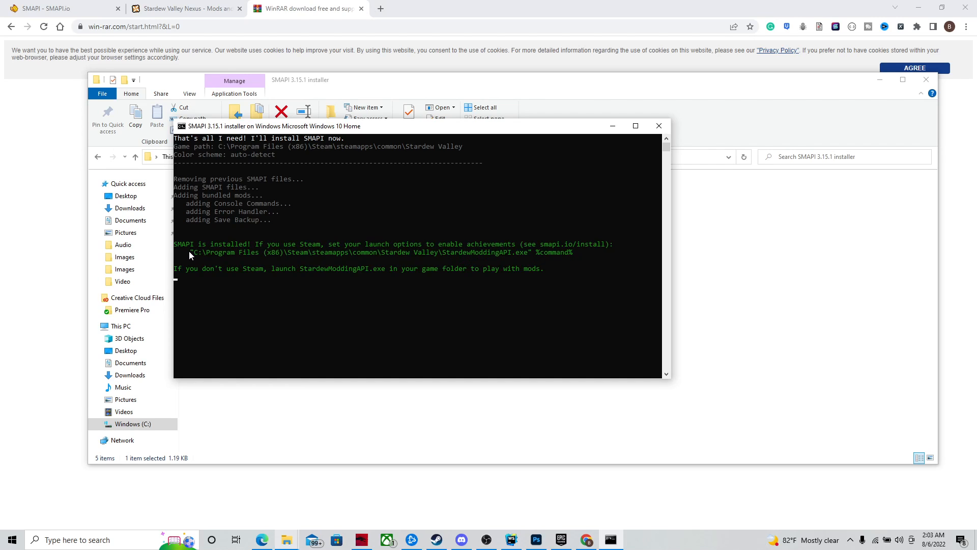
mouse_move(179, 251)
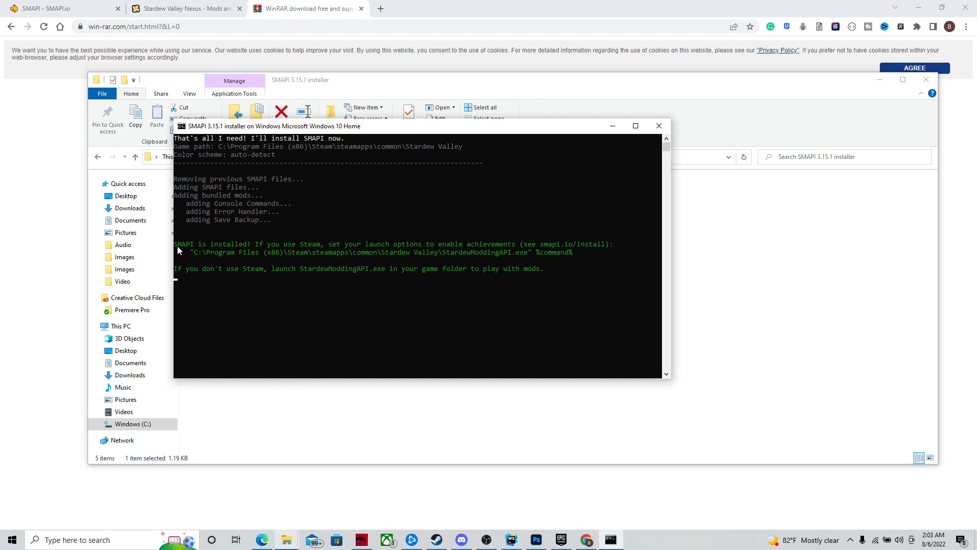
mouse_move(247, 250)
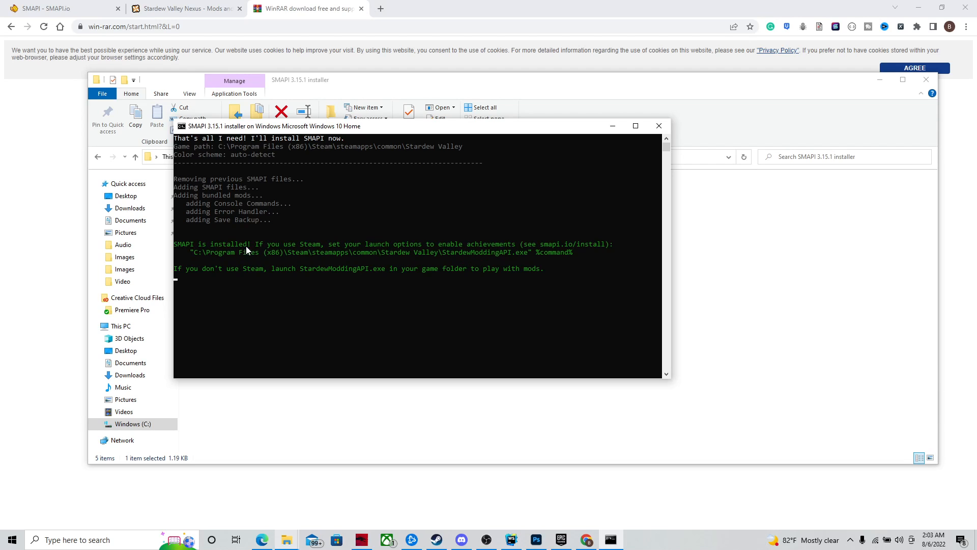
mouse_move(332, 249)
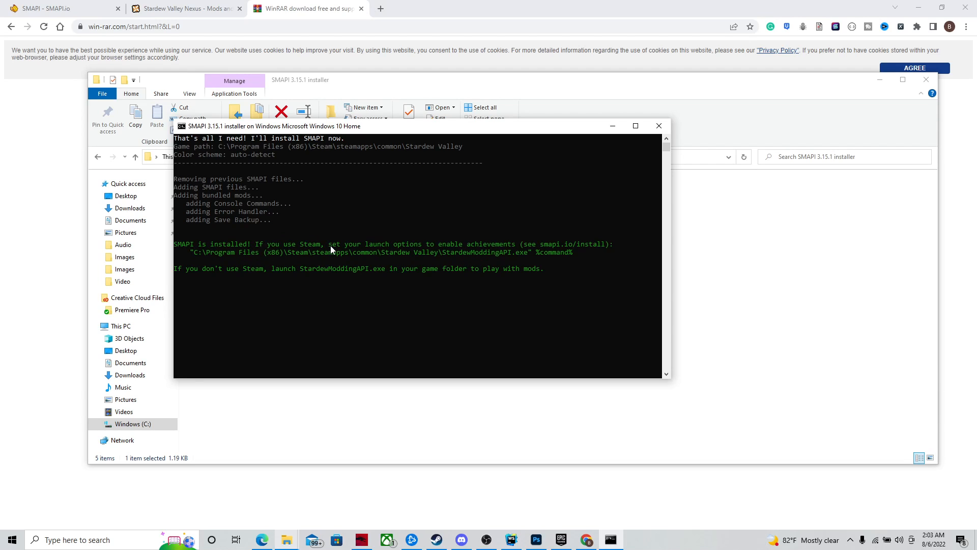
mouse_move(437, 254)
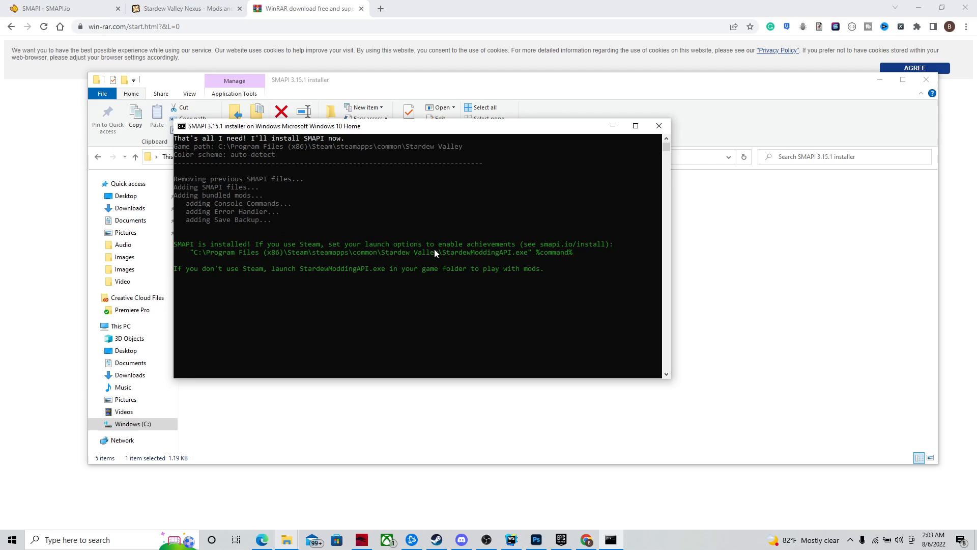
mouse_move(212, 262)
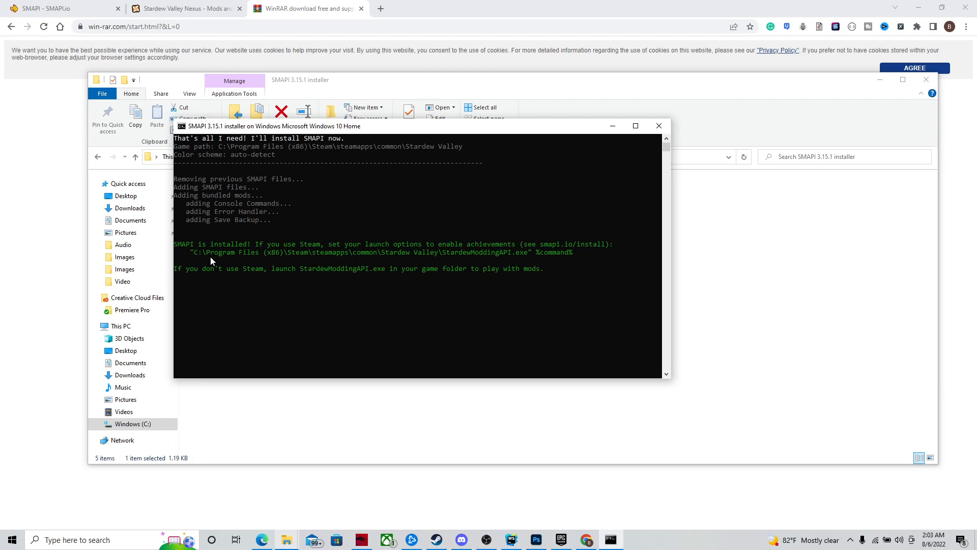
mouse_move(192, 256)
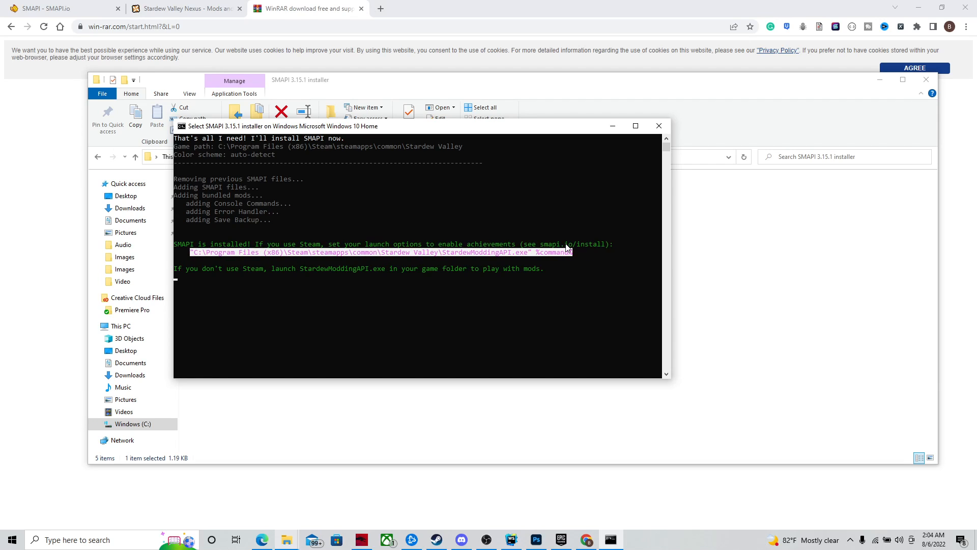
mouse_move(194, 254)
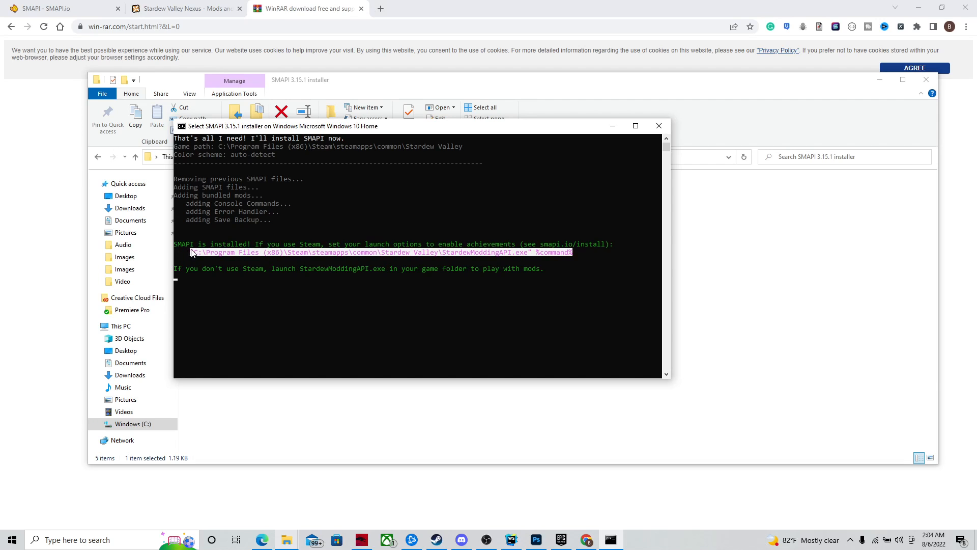
mouse_move(220, 264)
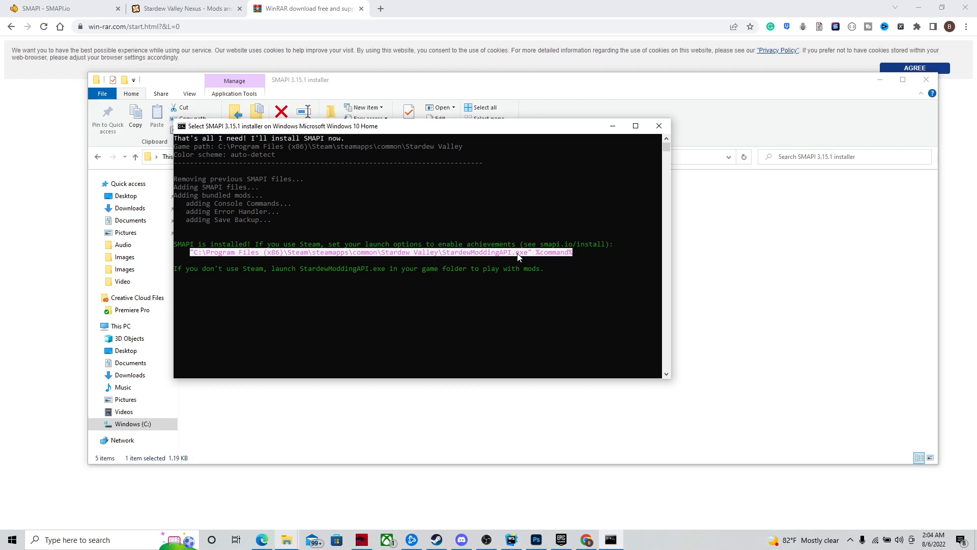
mouse_move(552, 268)
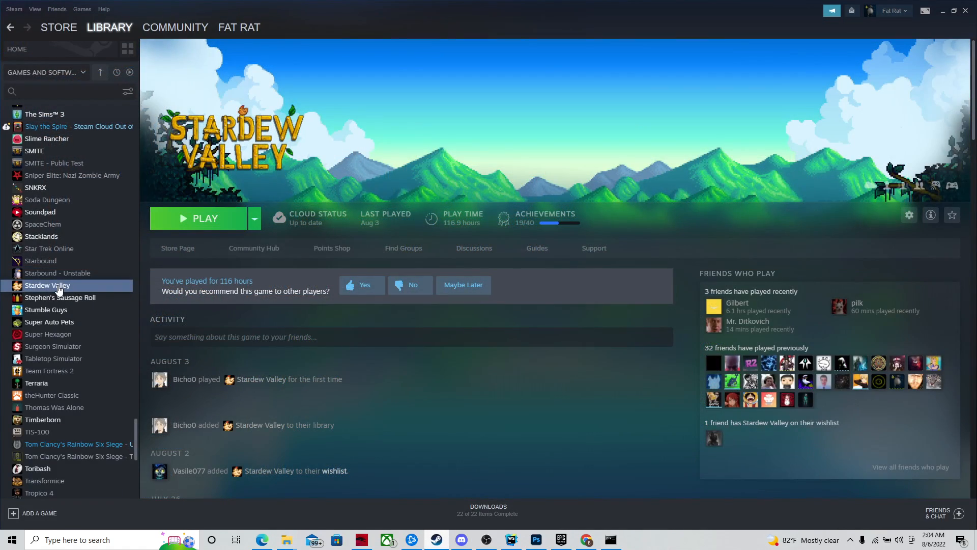
mouse_move(82, 287)
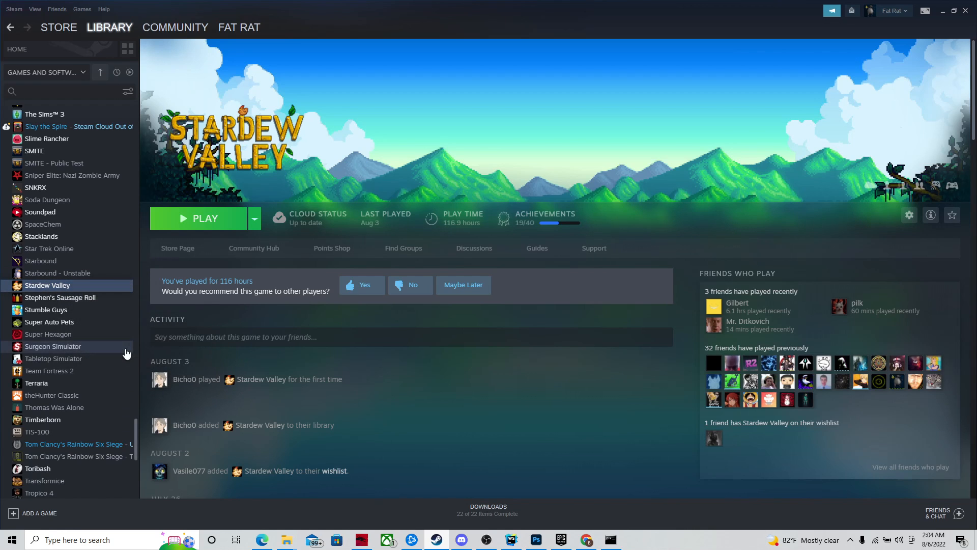
Review Stardew Valley's launch options in Steam and bring the SMAPI installer console forward.
left_click(909, 215)
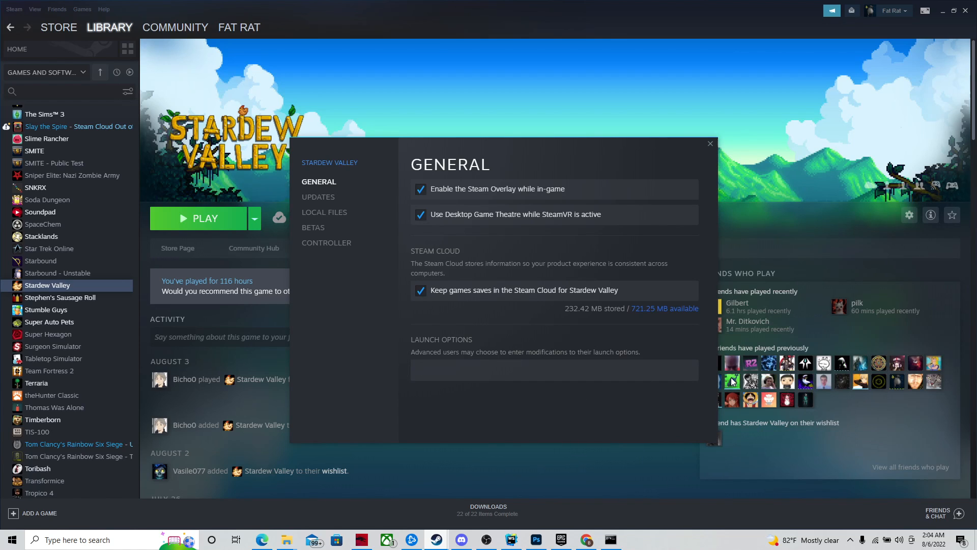
left_click(553, 369)
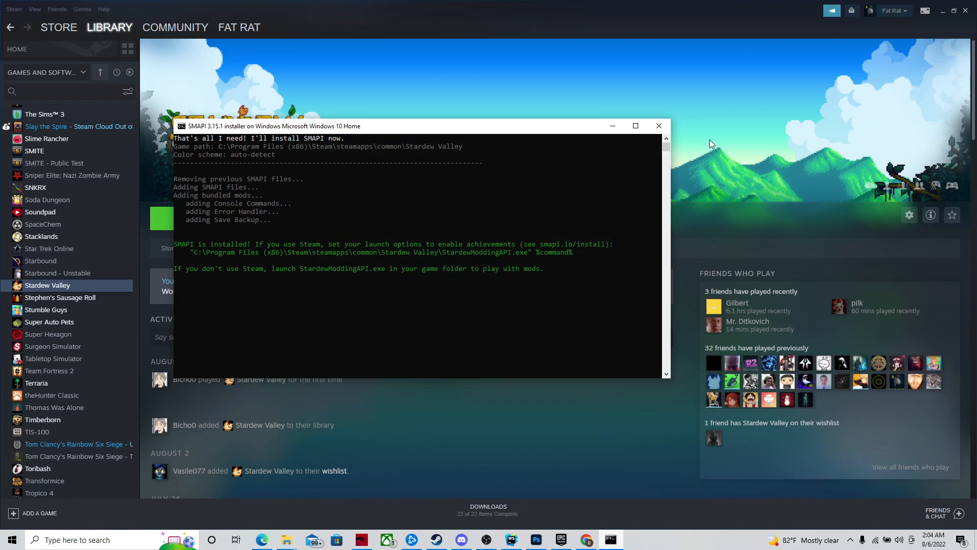
mouse_move(587, 181)
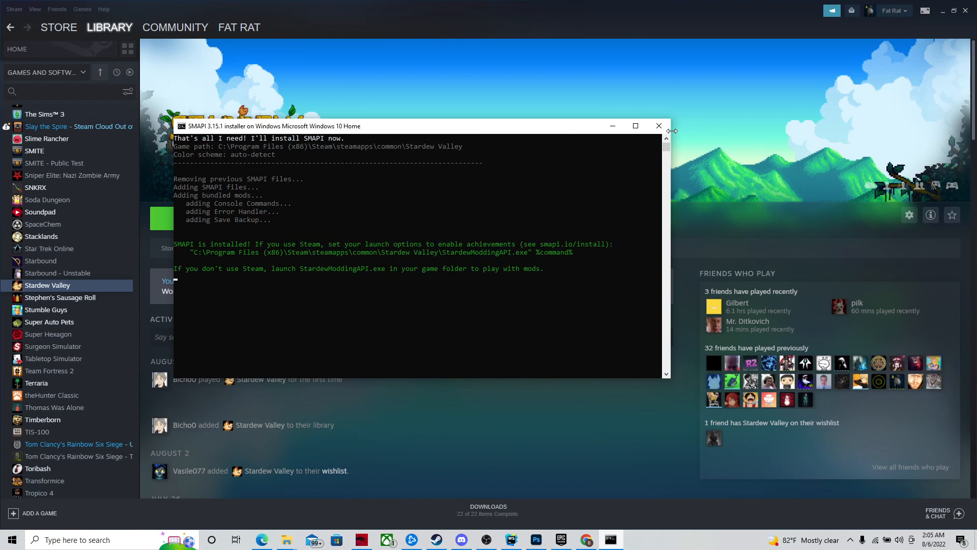
mouse_move(659, 126)
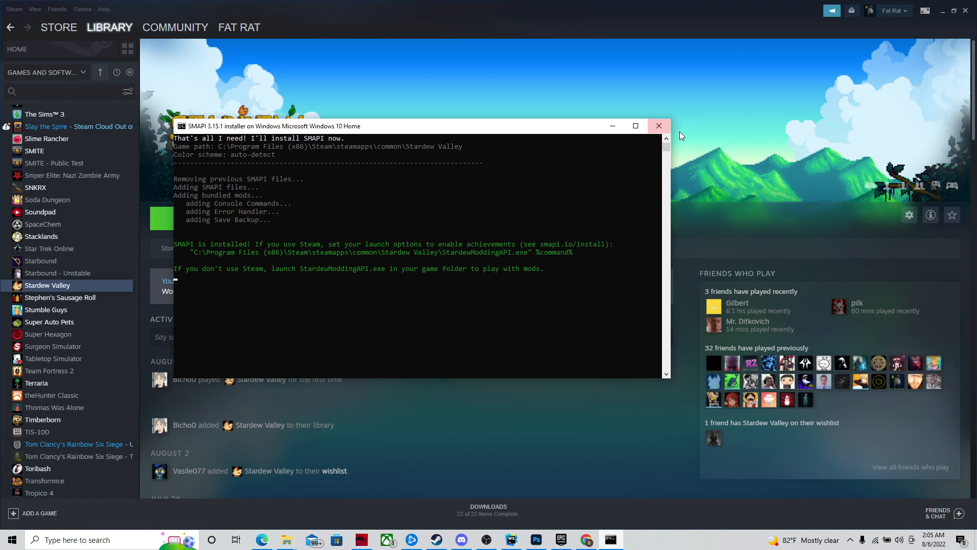
mouse_move(658, 126)
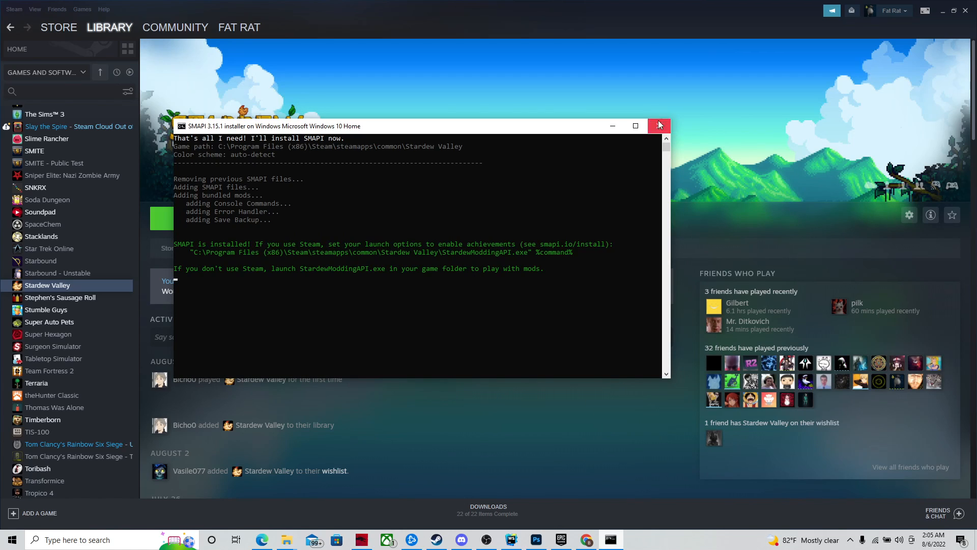
Close the finished SMAPI installer and log in to Nexus Mods.
left_click(659, 126)
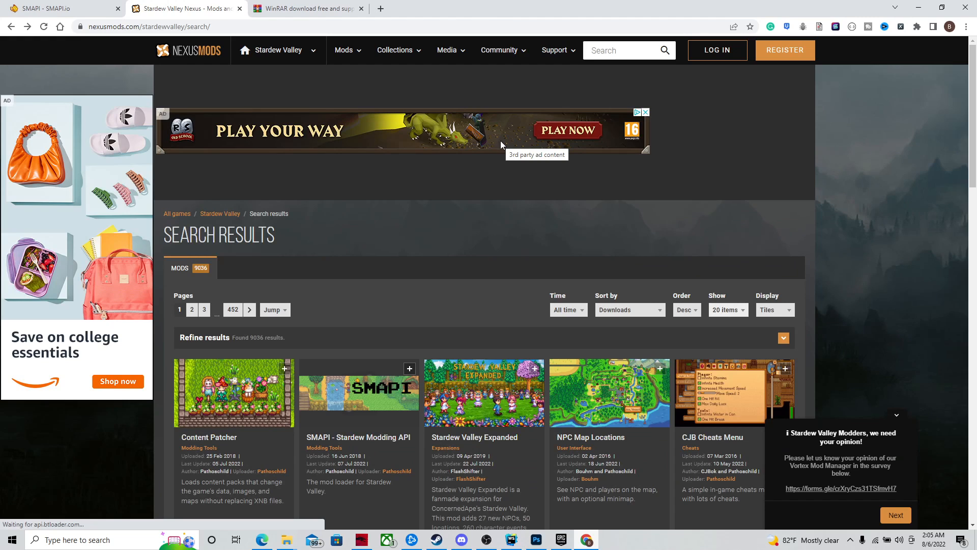
mouse_move(721, 99)
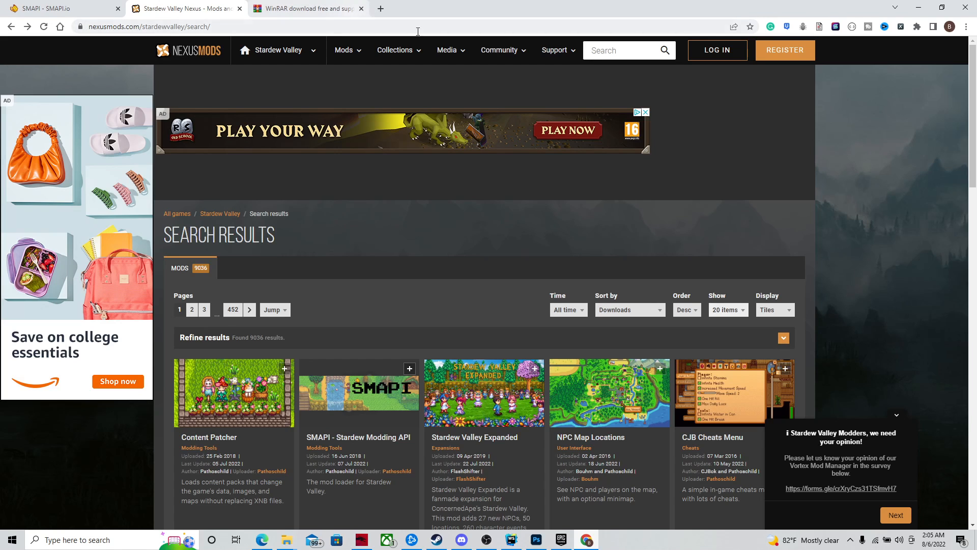
mouse_move(784, 49)
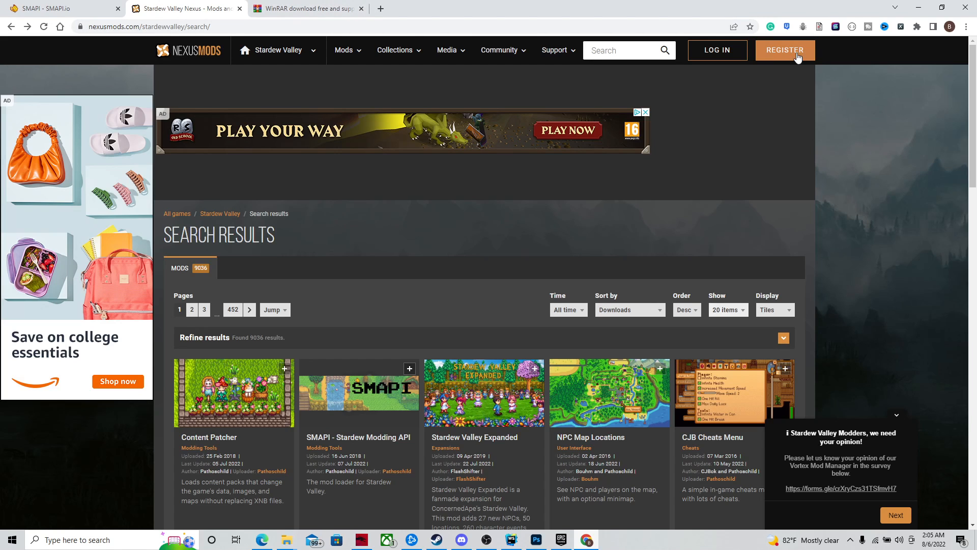
mouse_move(772, 72)
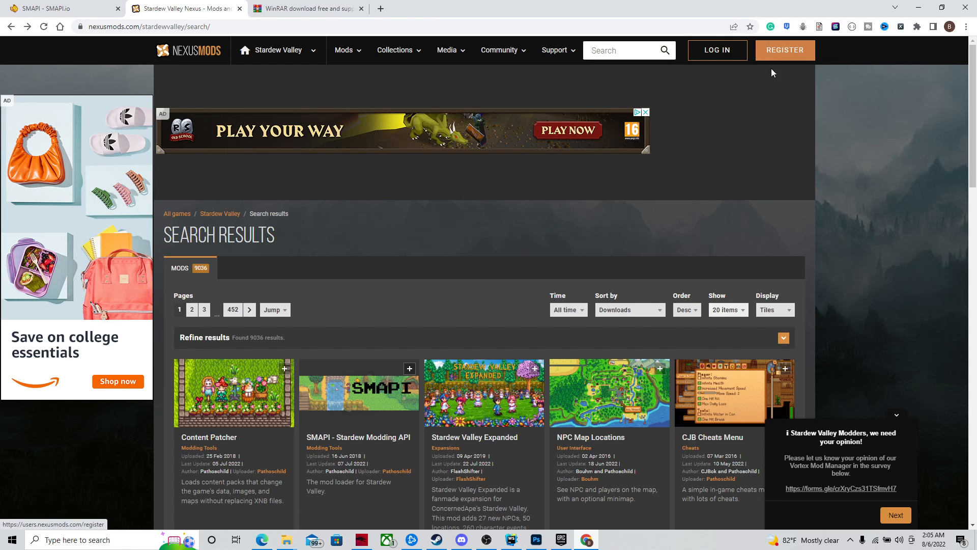
mouse_move(717, 50)
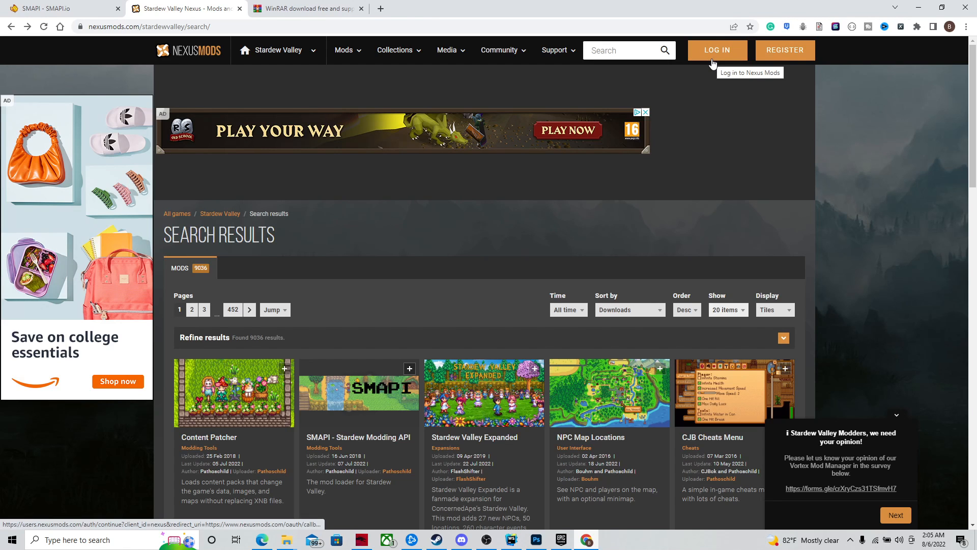
left_click(718, 50)
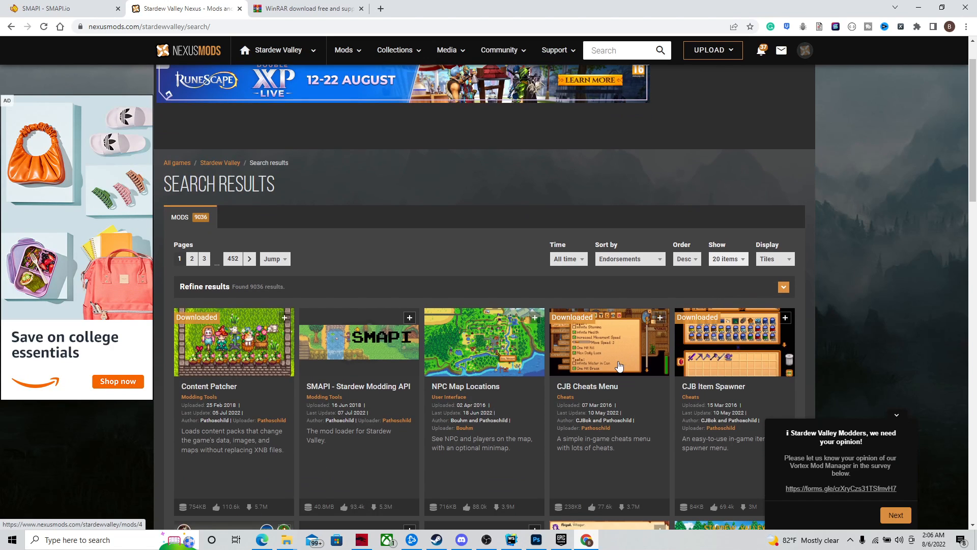
mouse_move(637, 330)
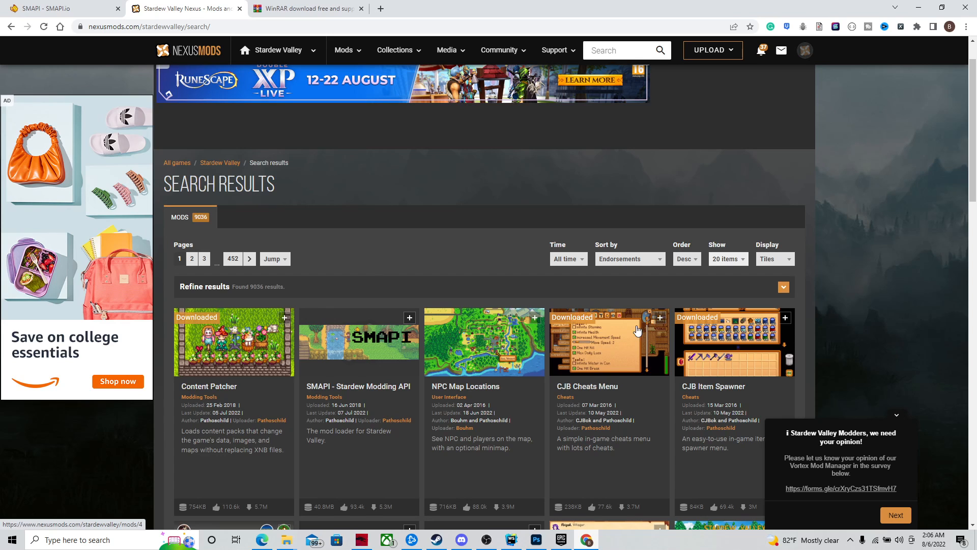
Start the manual slow download of the CJB Cheats Menu 1.31.0 zip despite the SMAPI requirement notice.
left_click(586, 386)
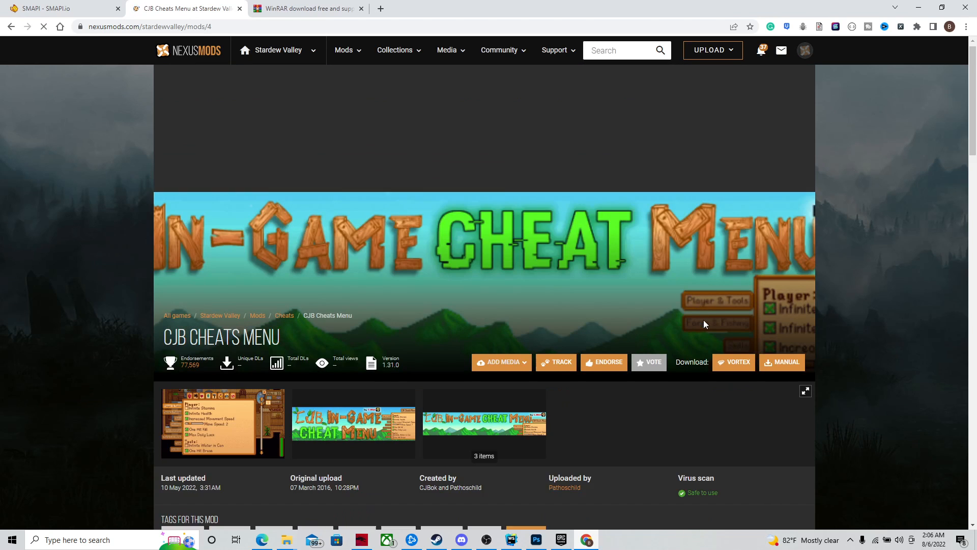
scroll("down", 3)
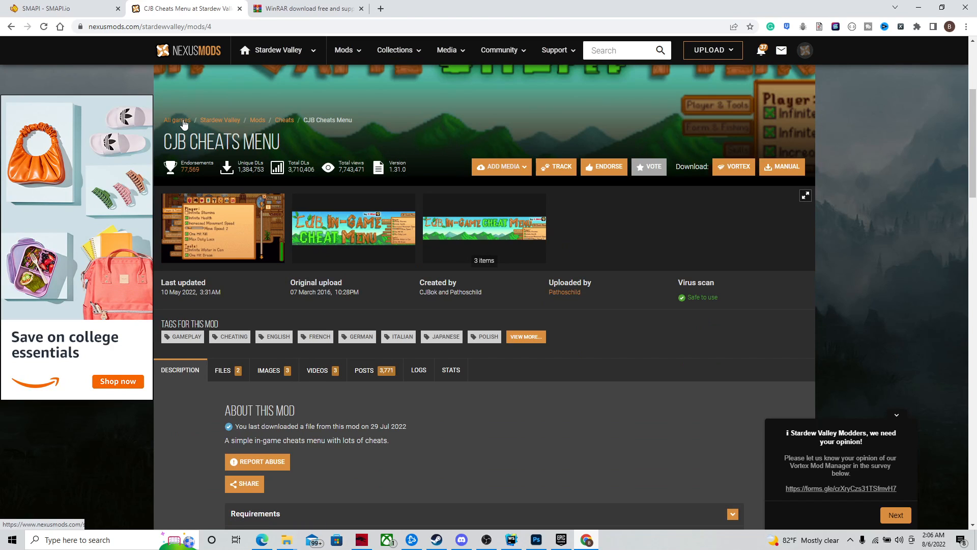
mouse_move(681, 258)
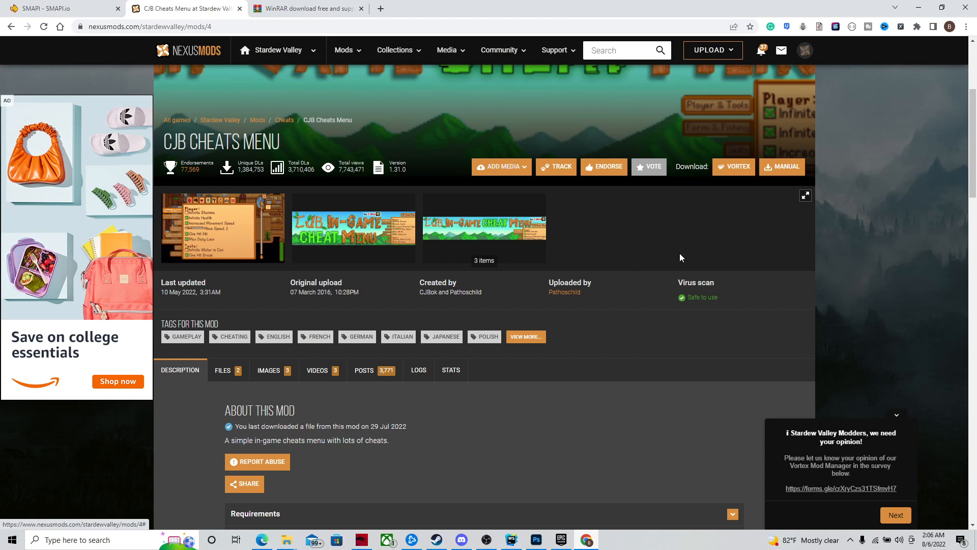
scroll("up", 3)
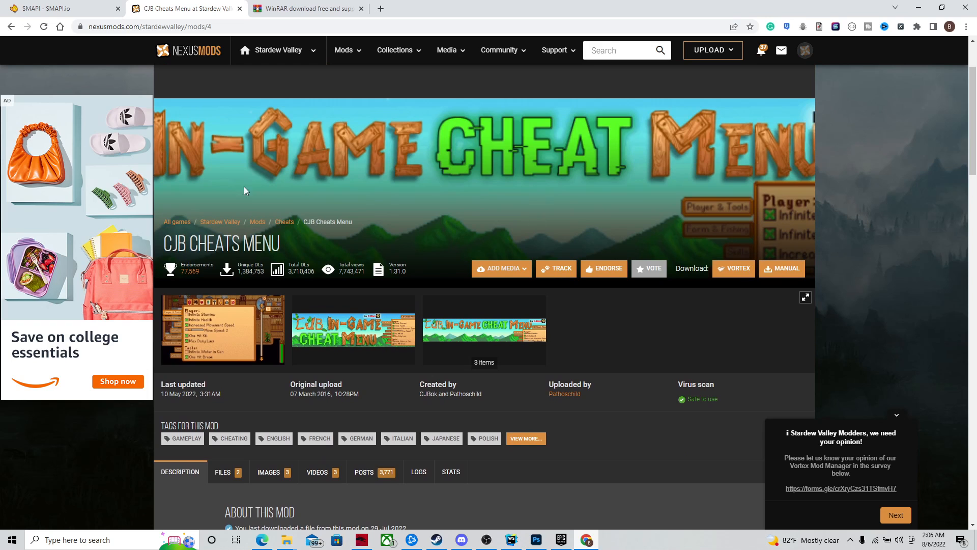
mouse_move(782, 269)
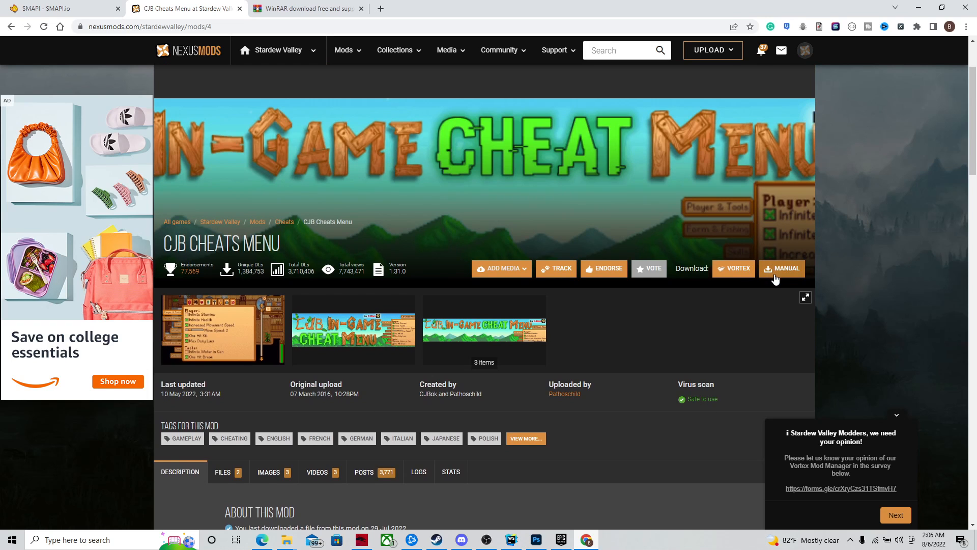
mouse_move(790, 274)
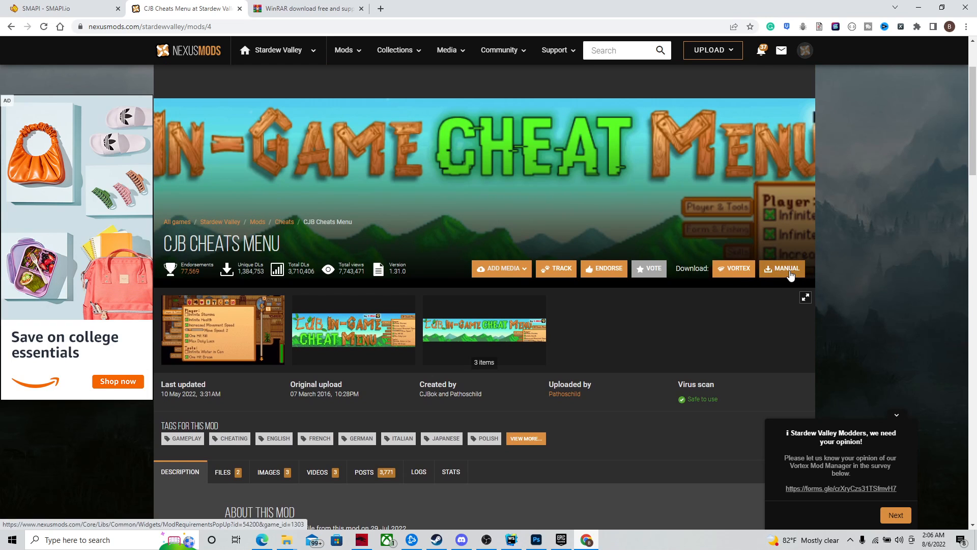
left_click(787, 267)
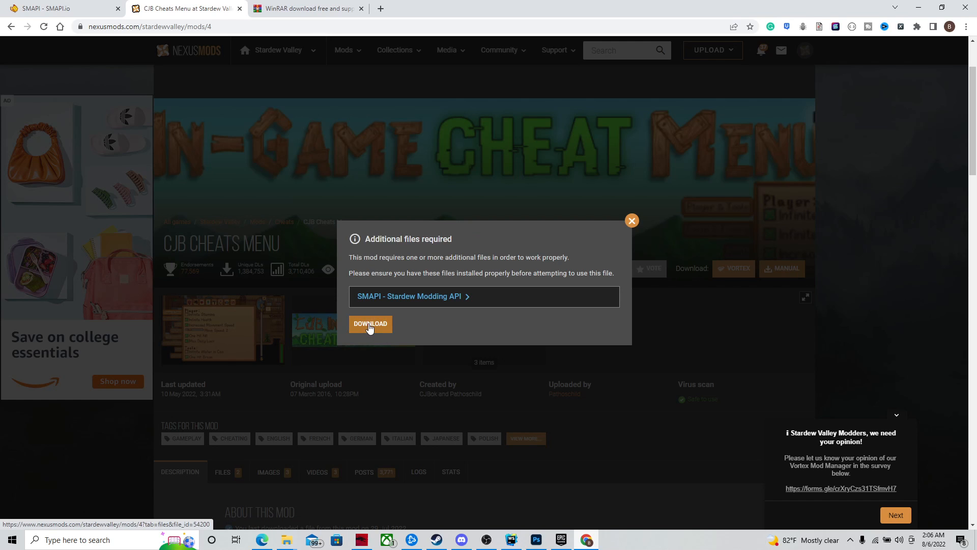
left_click(370, 324)
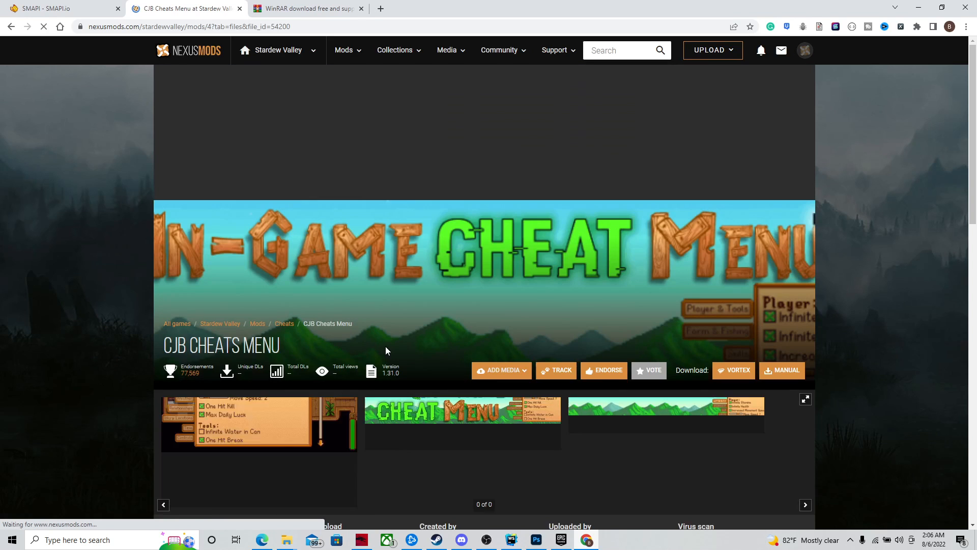
left_click(786, 370)
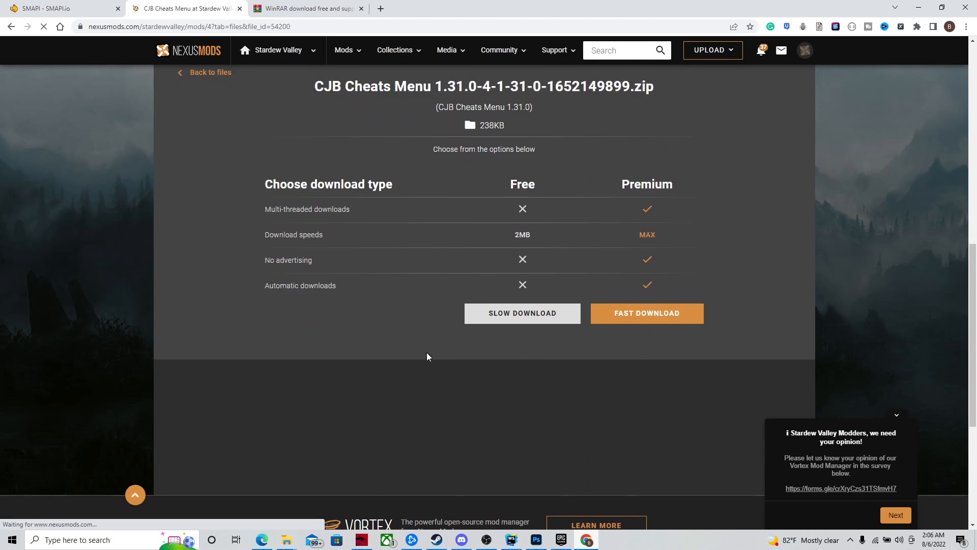
left_click(521, 312)
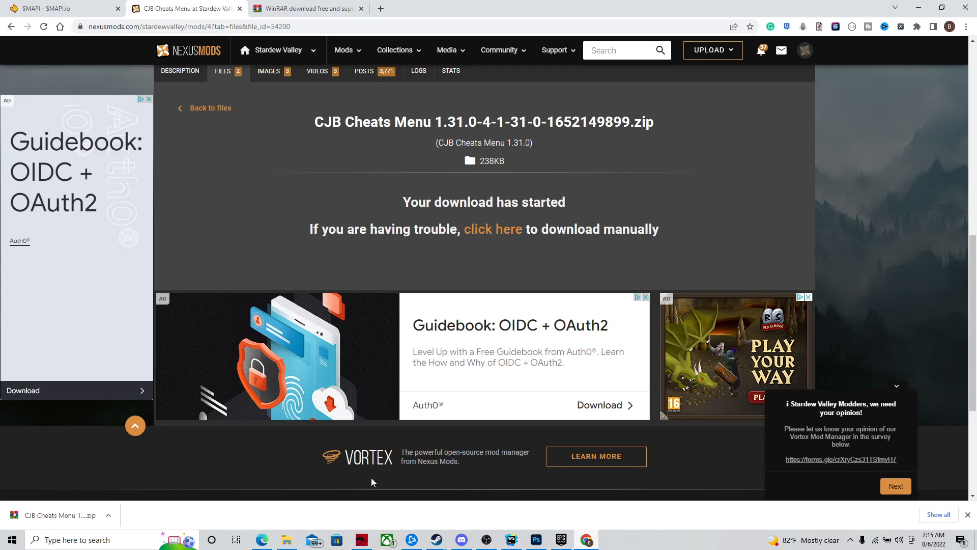
Browse to Stardew Valley's install folder from its Steam properties Local Files.
left_click(435, 539)
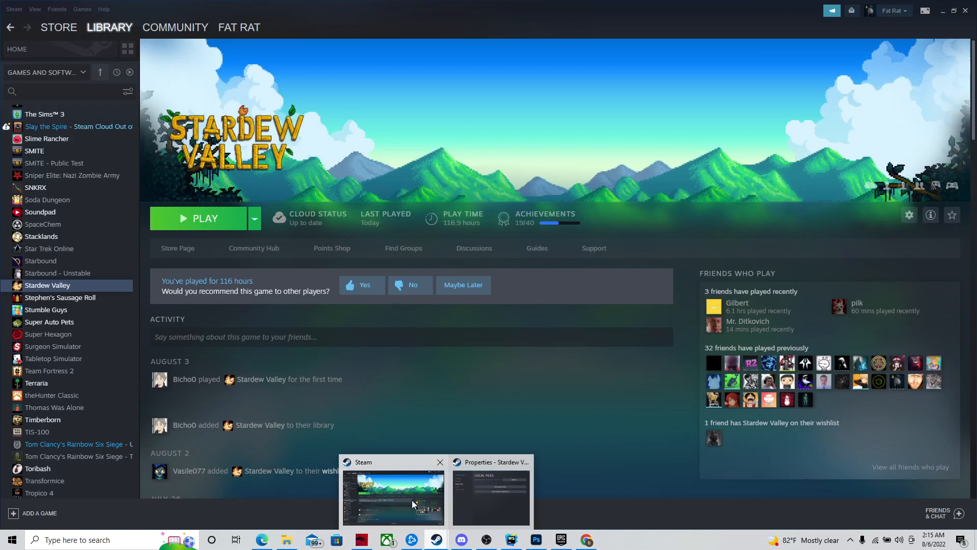
right_click(48, 285)
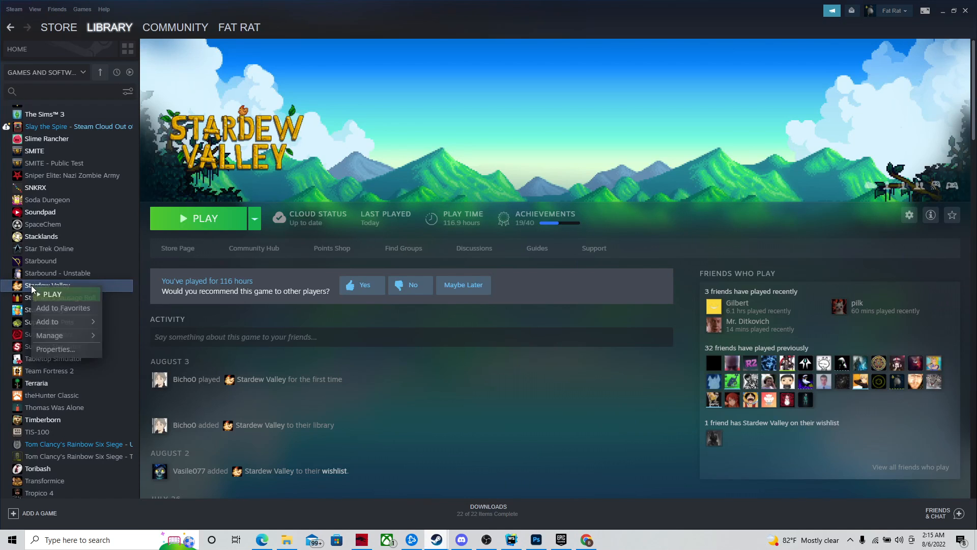
left_click(55, 349)
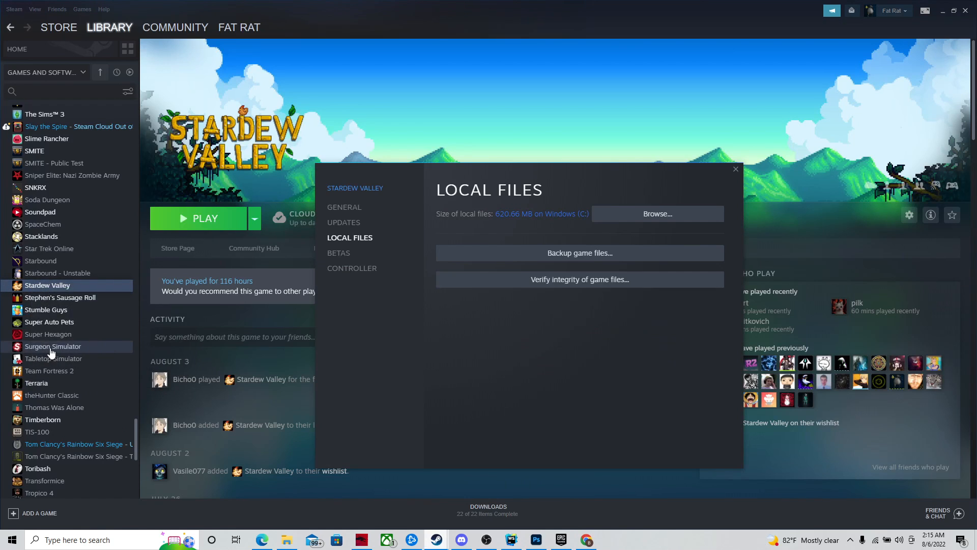
mouse_move(380, 215)
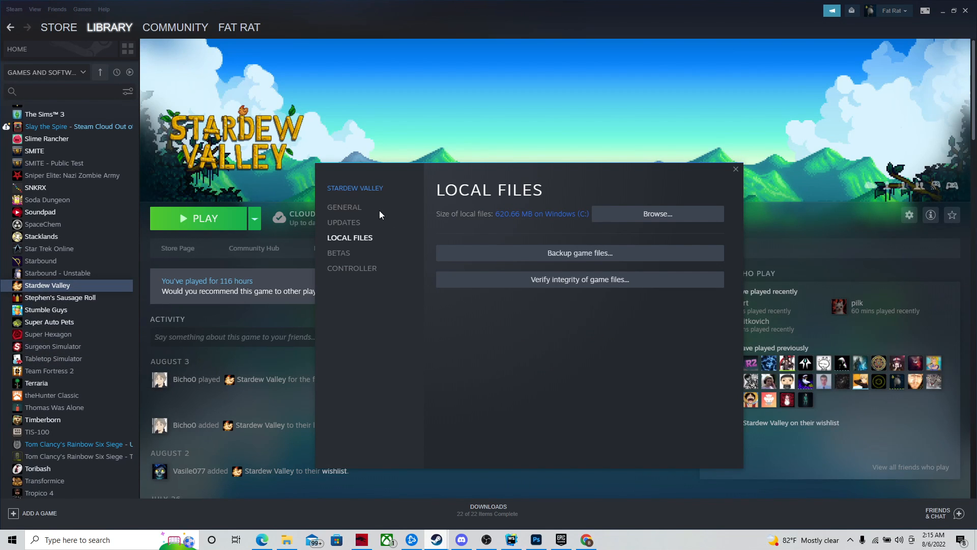
mouse_move(352, 242)
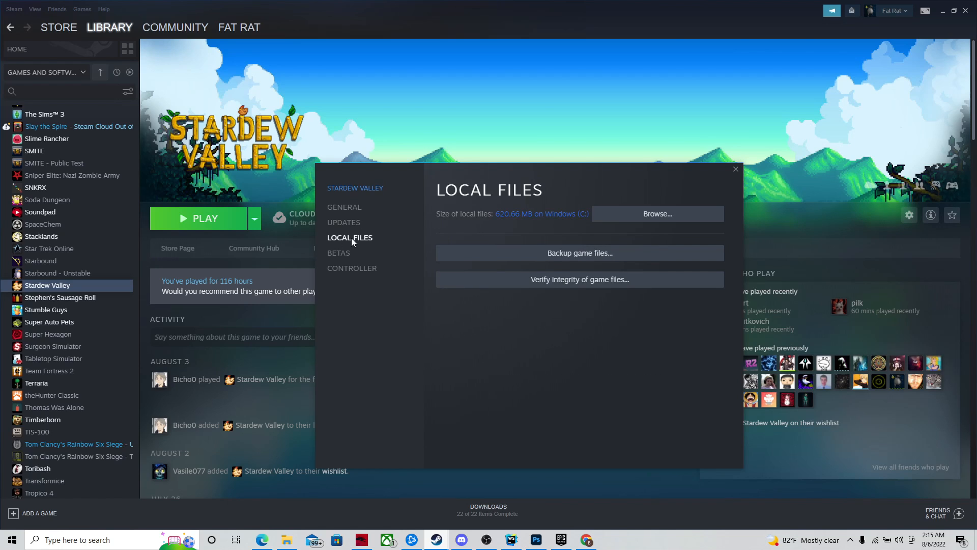
mouse_move(365, 243)
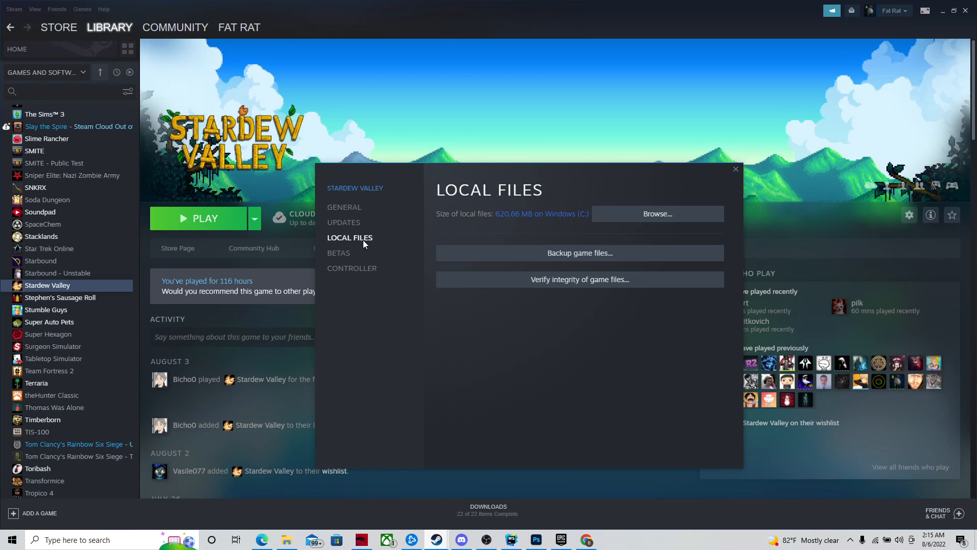
mouse_move(684, 214)
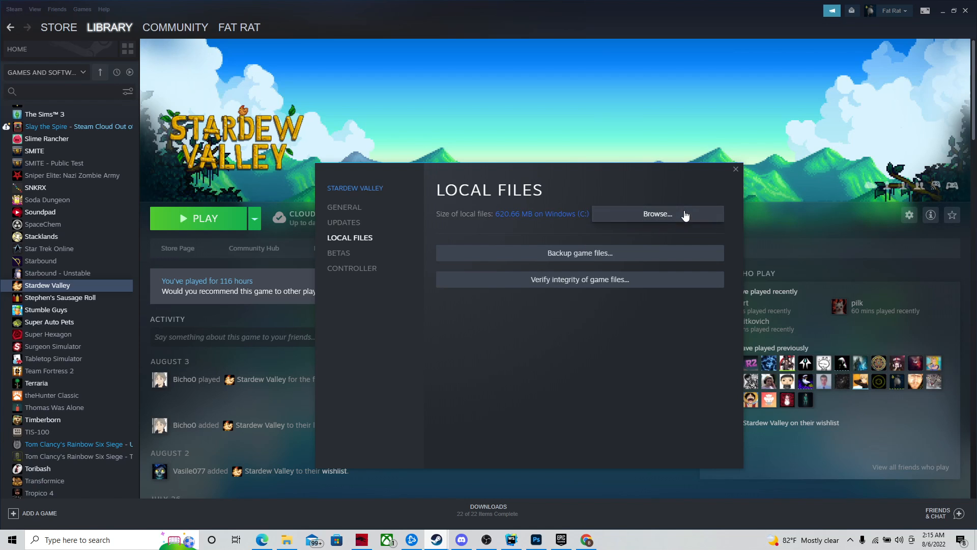
left_click(657, 214)
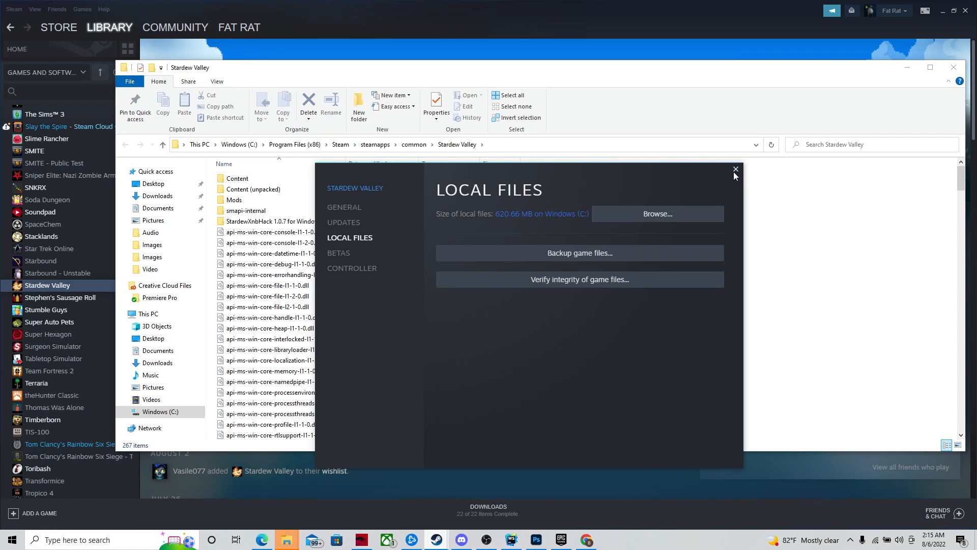
Close the properties window and open the Mods folder in the Stardew Valley directory.
left_click(735, 169)
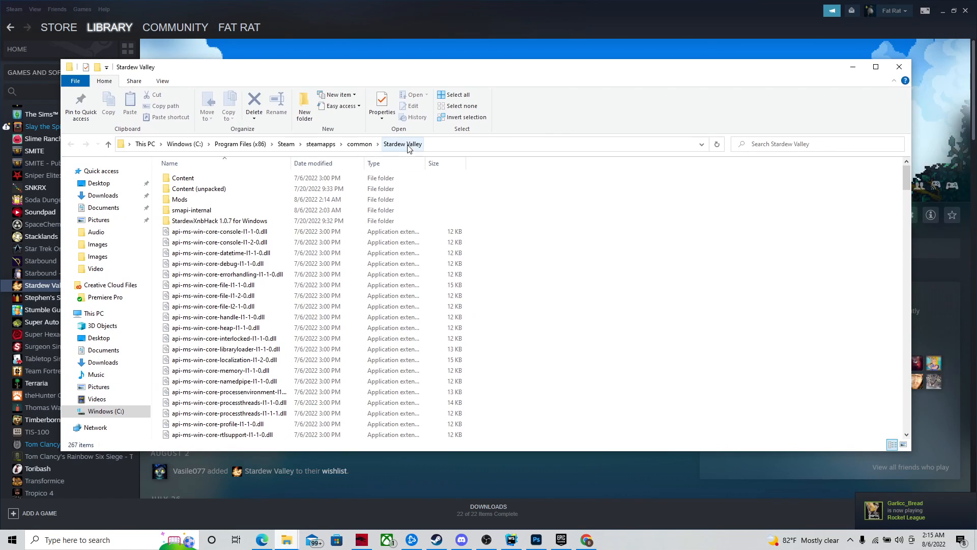
mouse_move(282, 156)
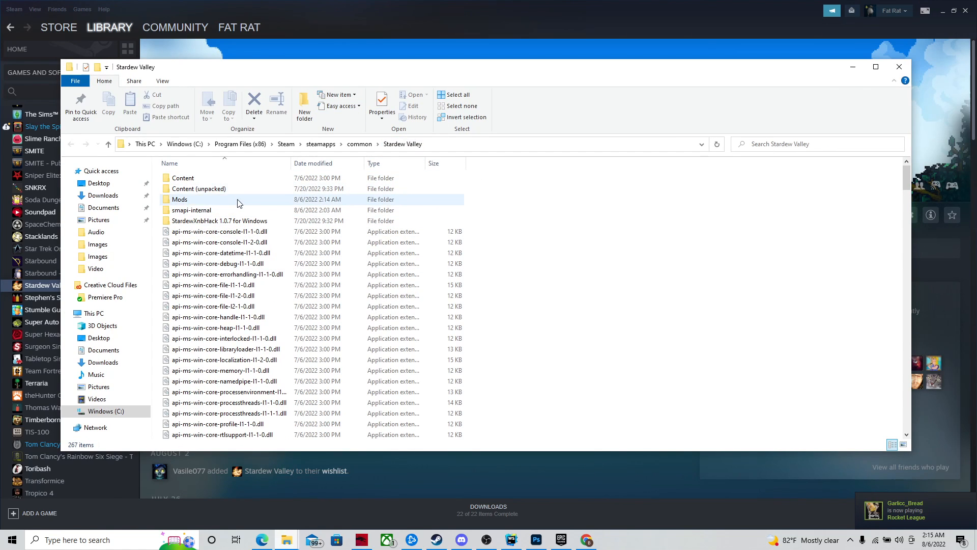
left_click(179, 199)
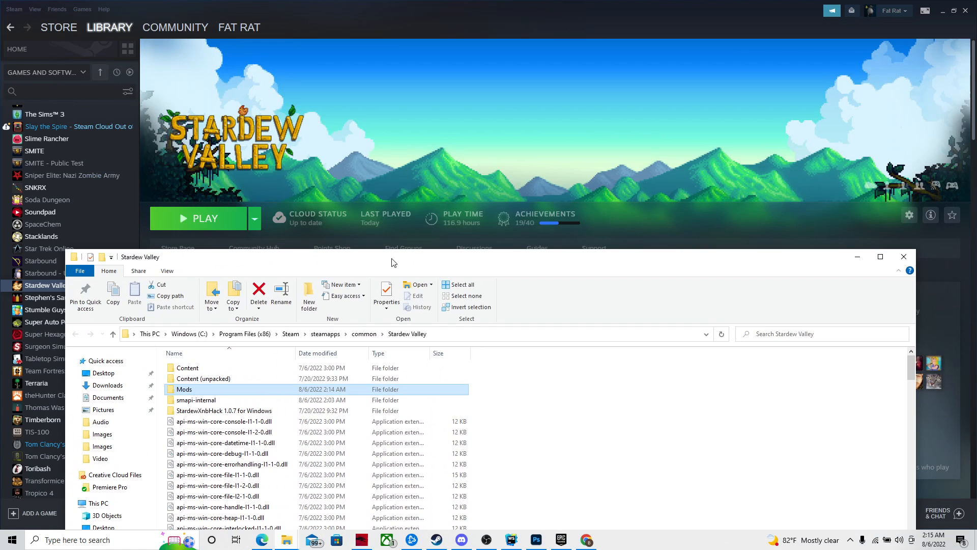
mouse_move(407, 242)
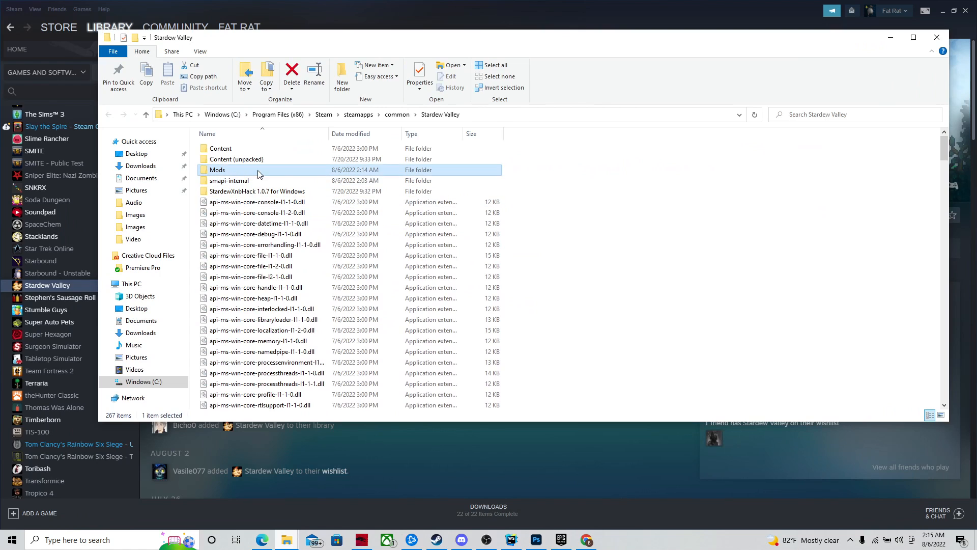
double_click(217, 170)
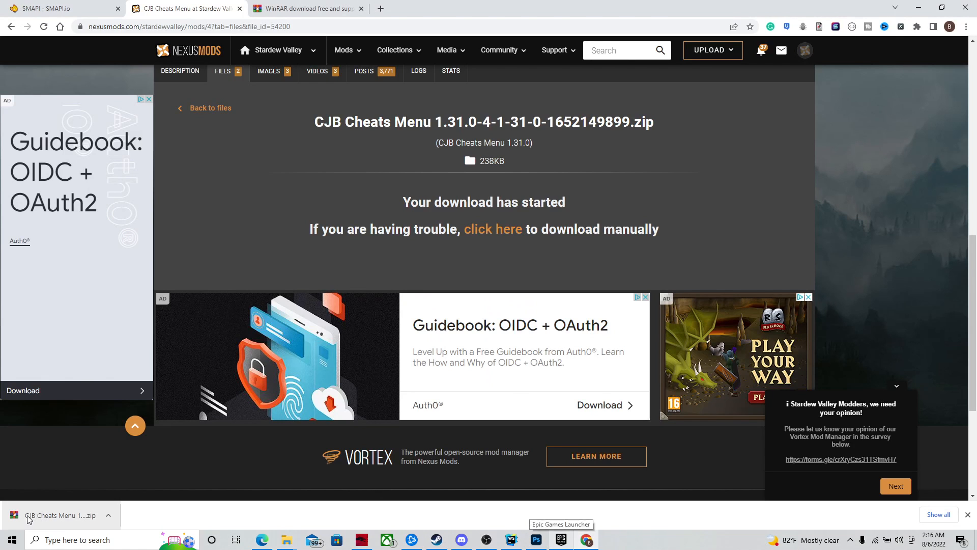
mouse_move(286, 539)
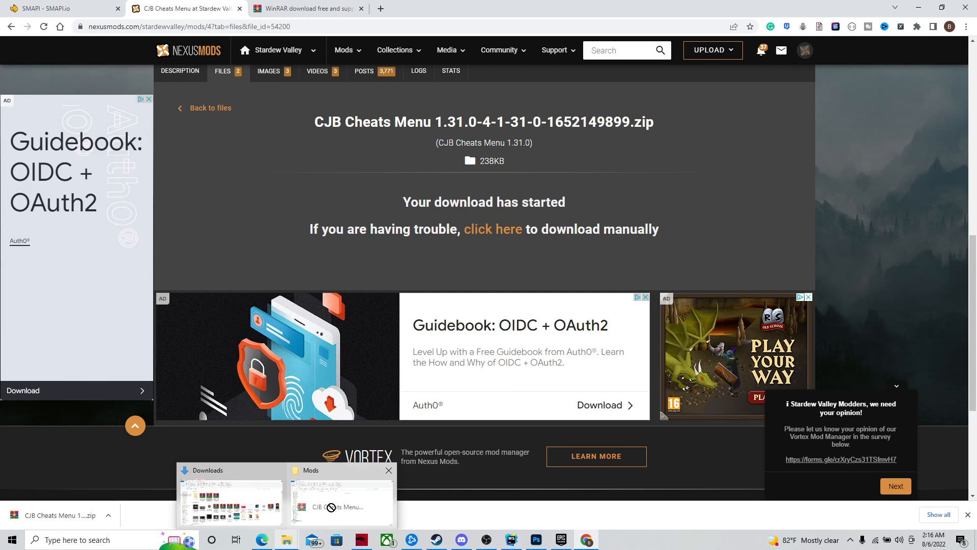
Extract the CJB Cheats Menu zip into the Mods folder with Extract Here.
left_click(342, 505)
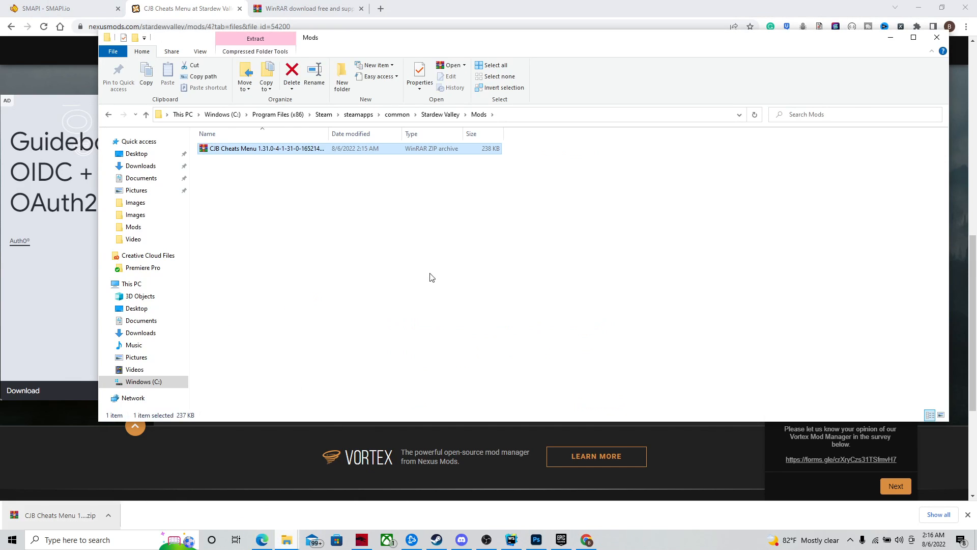
mouse_move(446, 155)
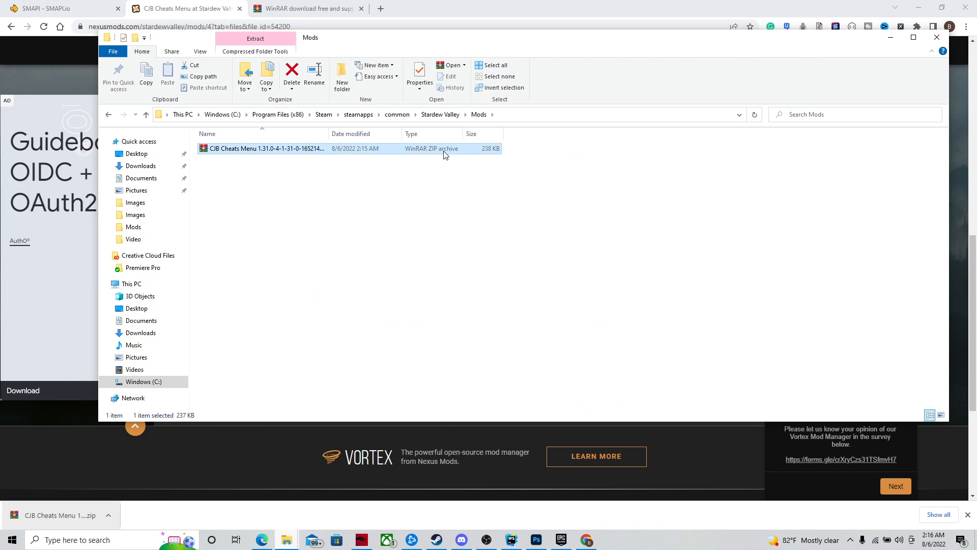
mouse_move(249, 153)
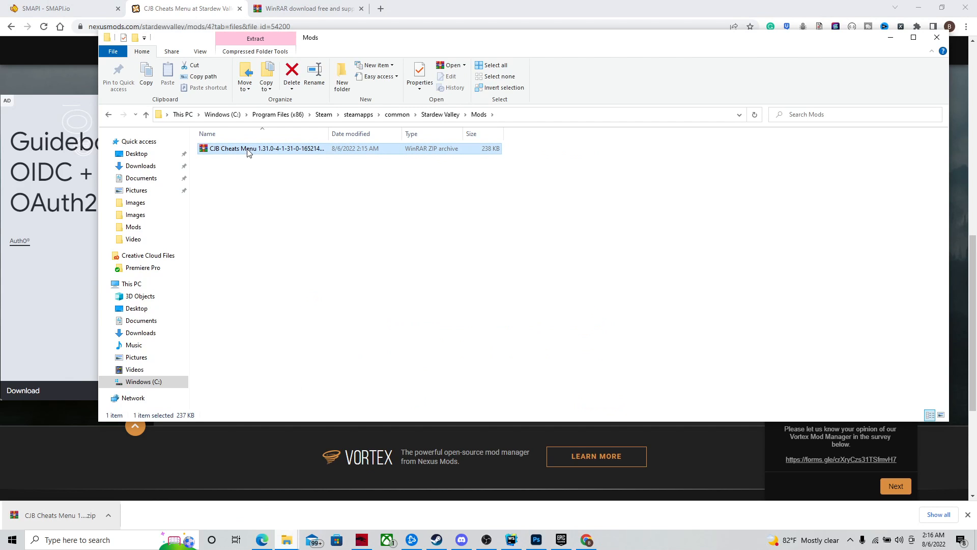
right_click(262, 148)
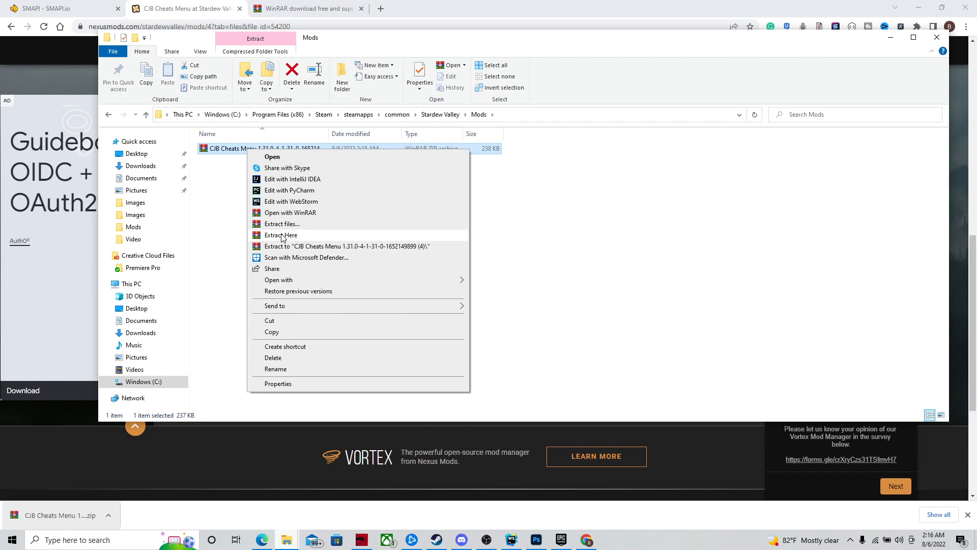
left_click(281, 235)
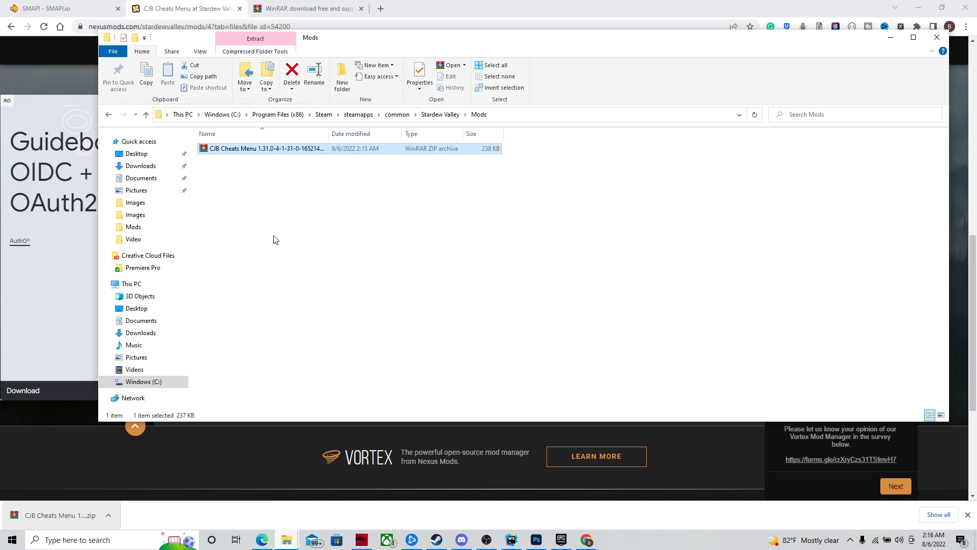
Delete the leftover zip archive and bring Steam back to the front.
left_click(254, 38)
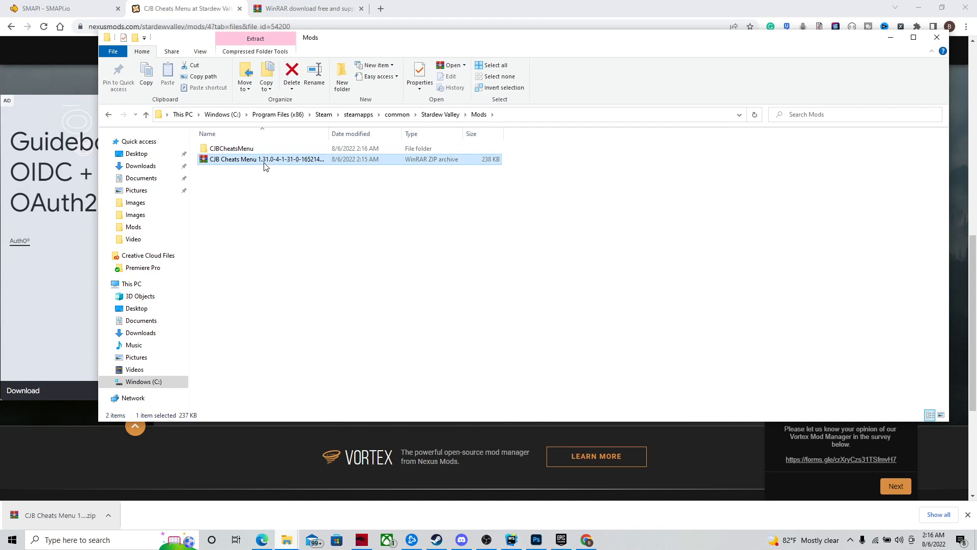
right_click(265, 159)
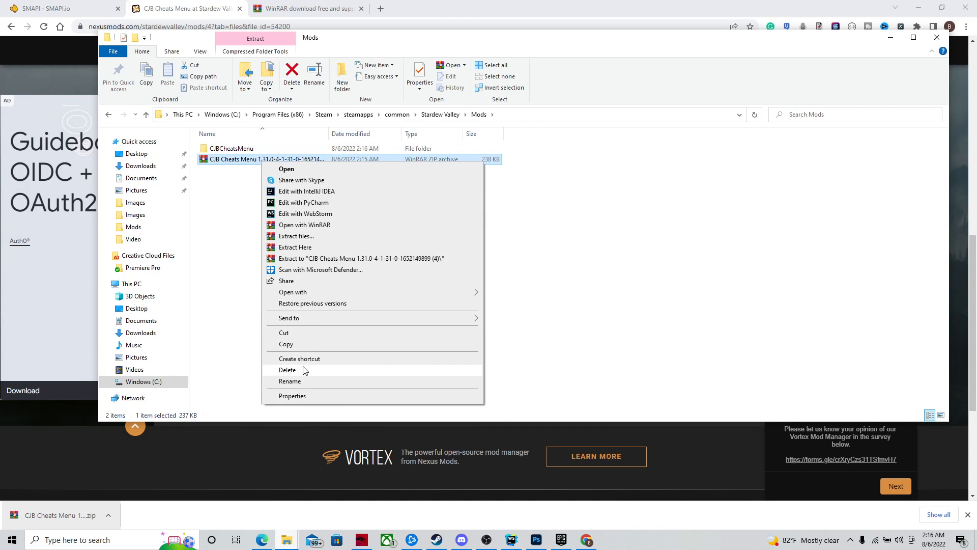
left_click(287, 370)
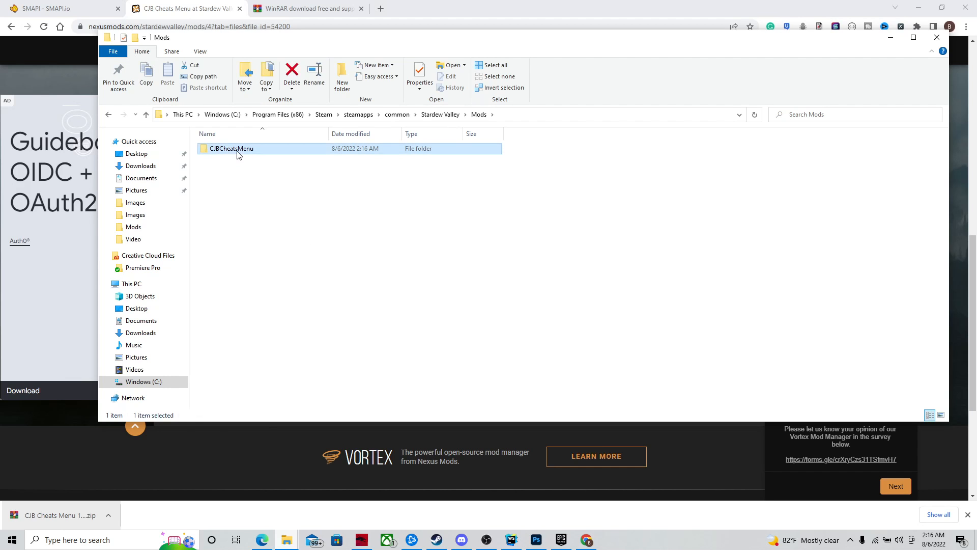
mouse_move(435, 539)
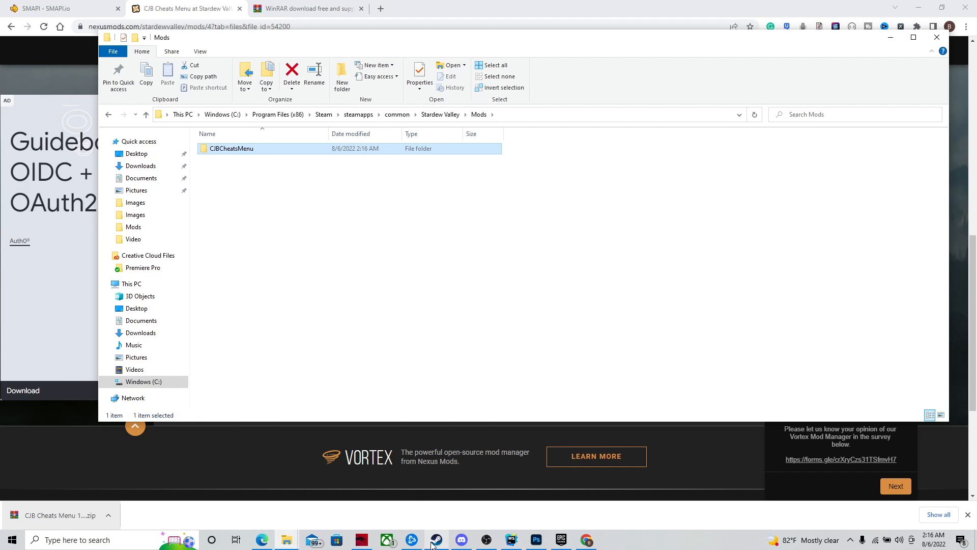
left_click(436, 540)
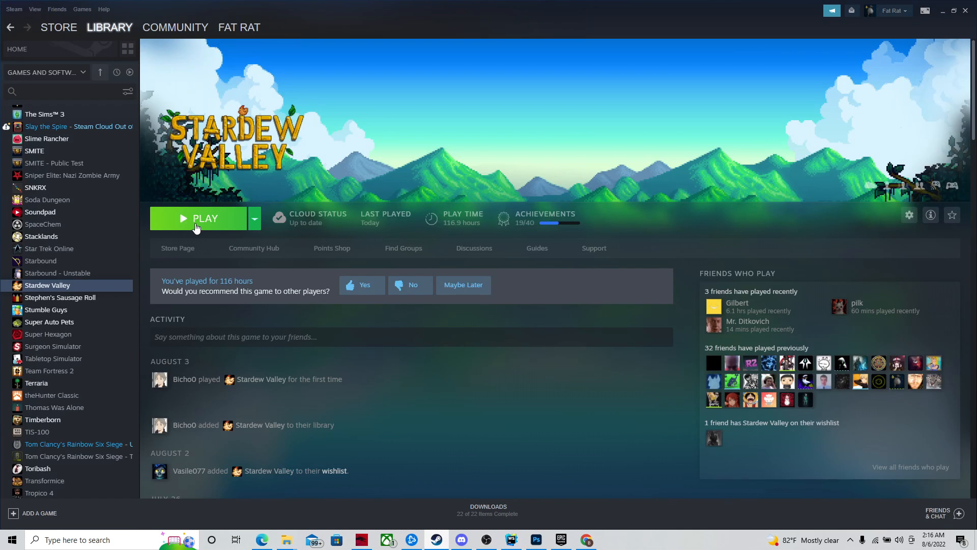
Launch Stardew Valley from Steam so the SMAPI 3.15.1 console starts loading the game.
left_click(199, 218)
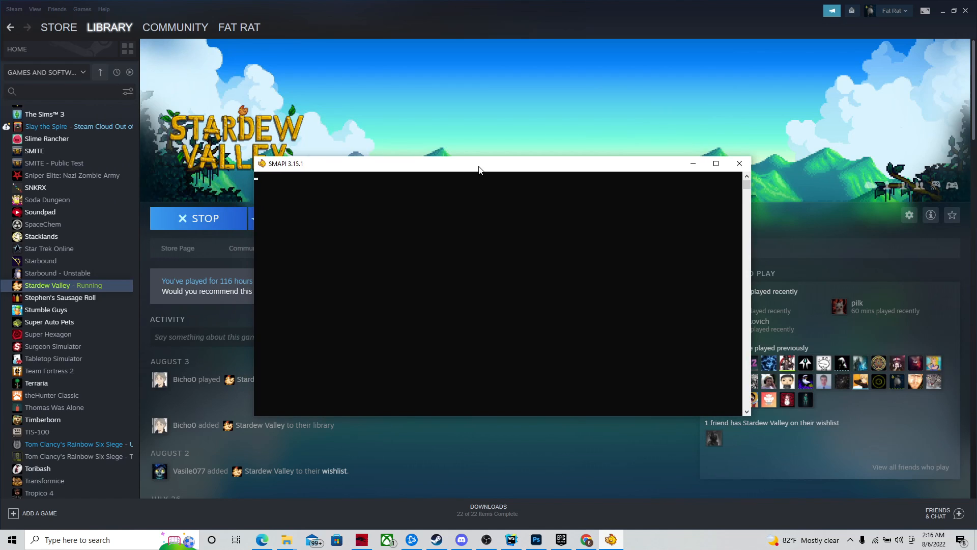
left_click(464, 293)
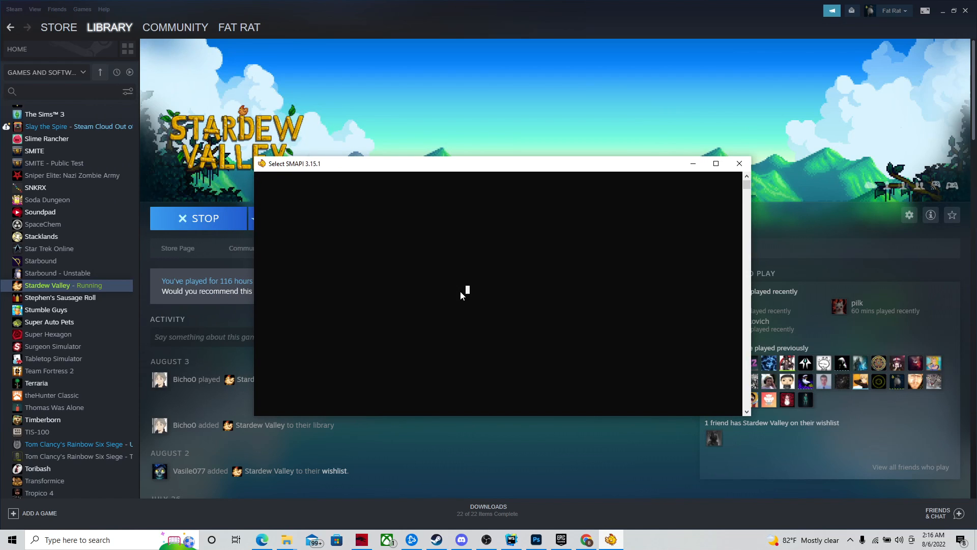
mouse_move(533, 262)
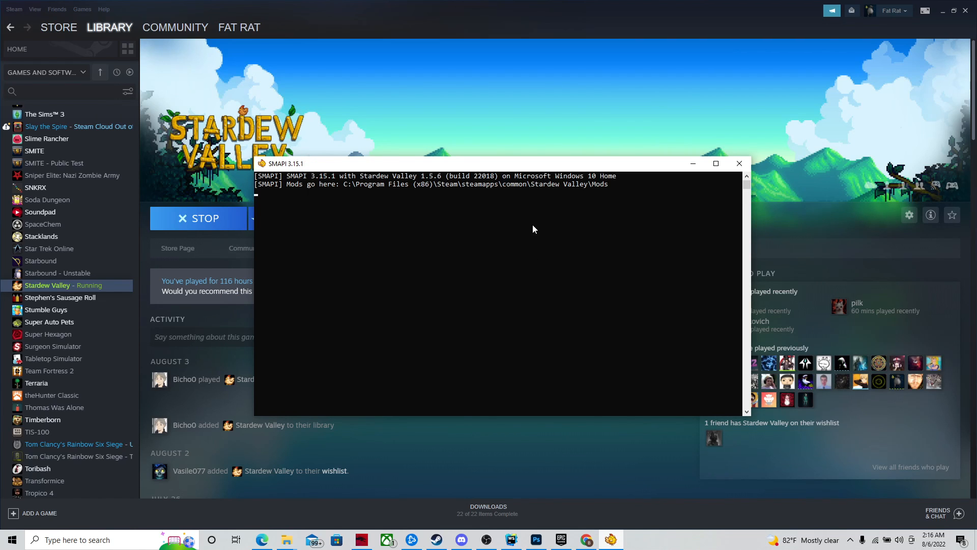
mouse_move(526, 243)
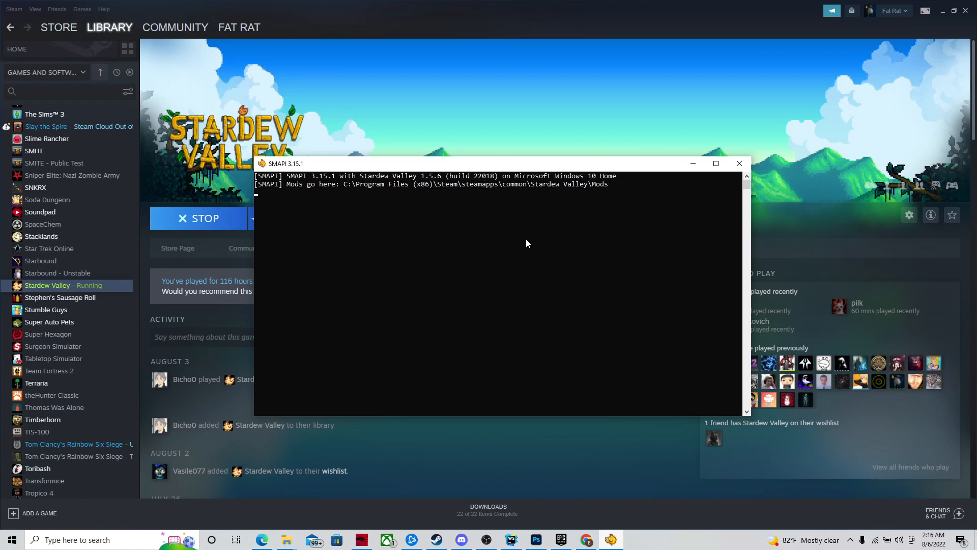
mouse_move(517, 244)
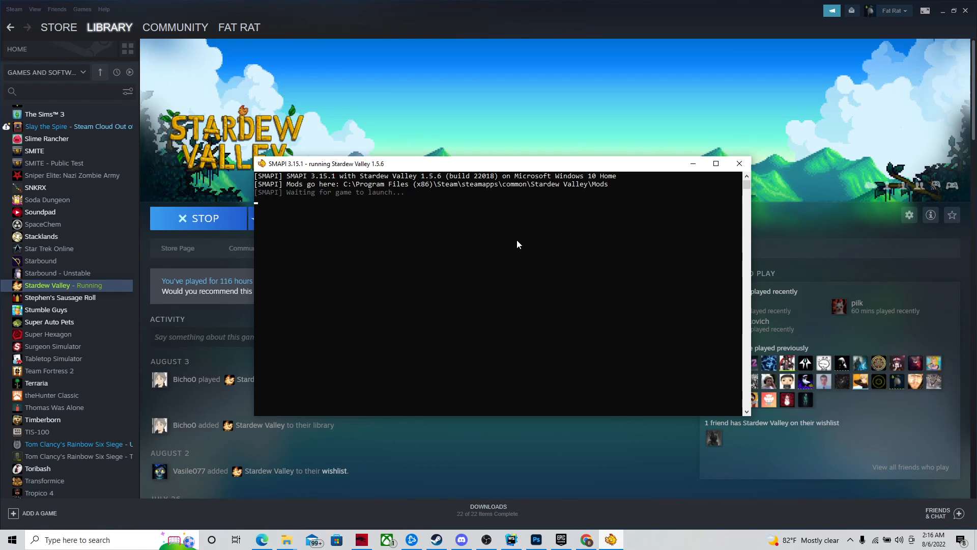
mouse_move(273, 221)
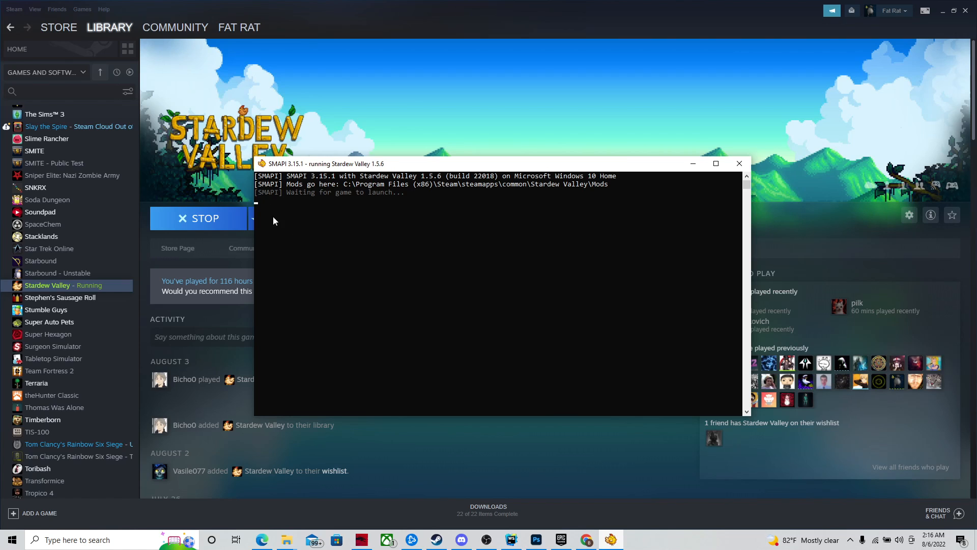